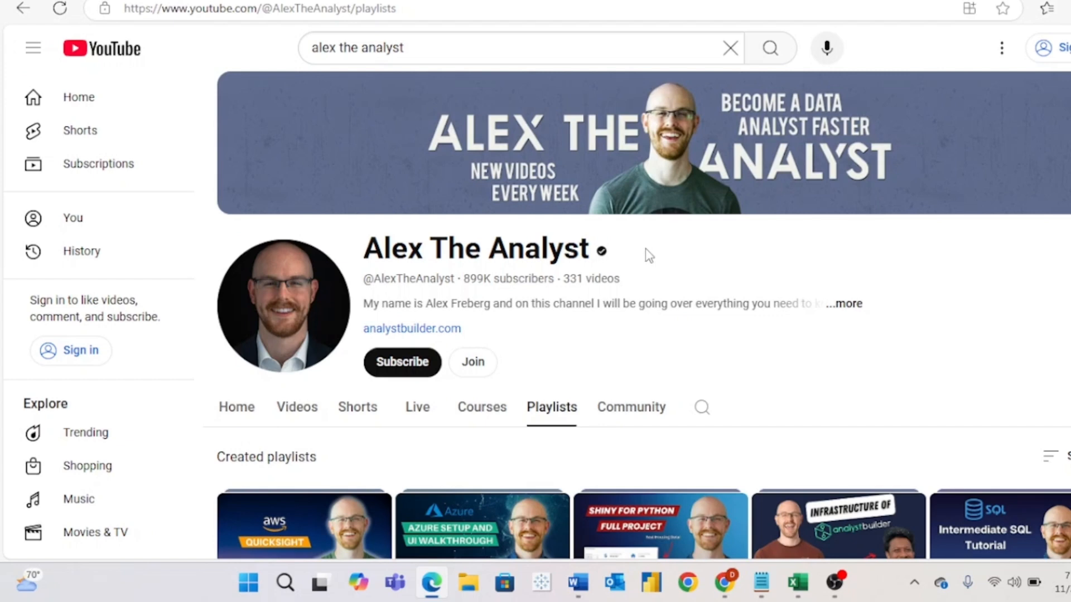
- Scroll through the MySQL WHERE Clause tutorial and start Exercise 1, selecting records where City is Berlin
scroll(down, 3)
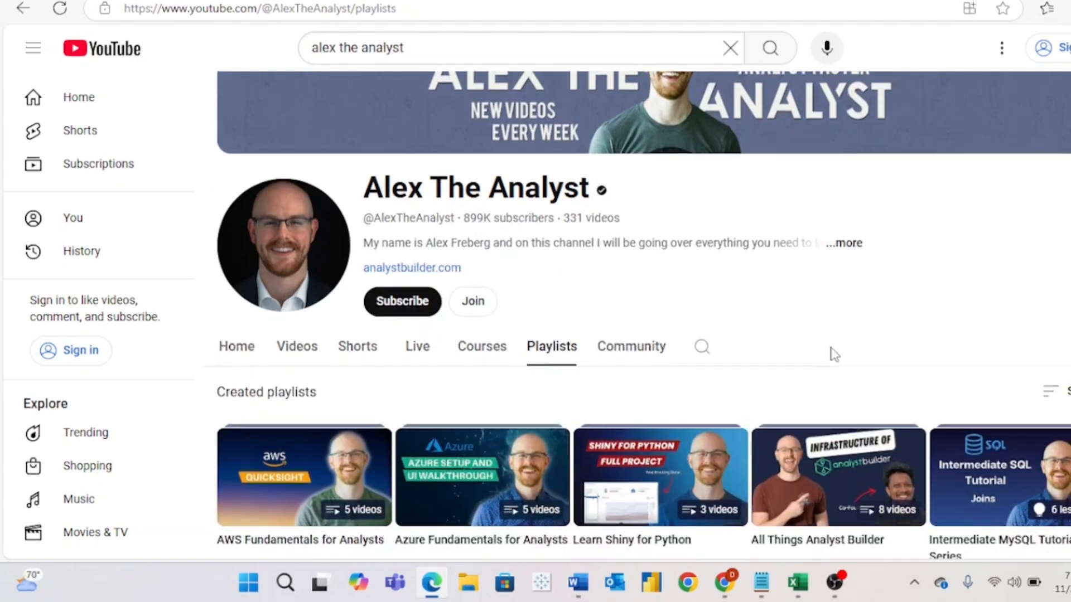
scroll(down, 3)
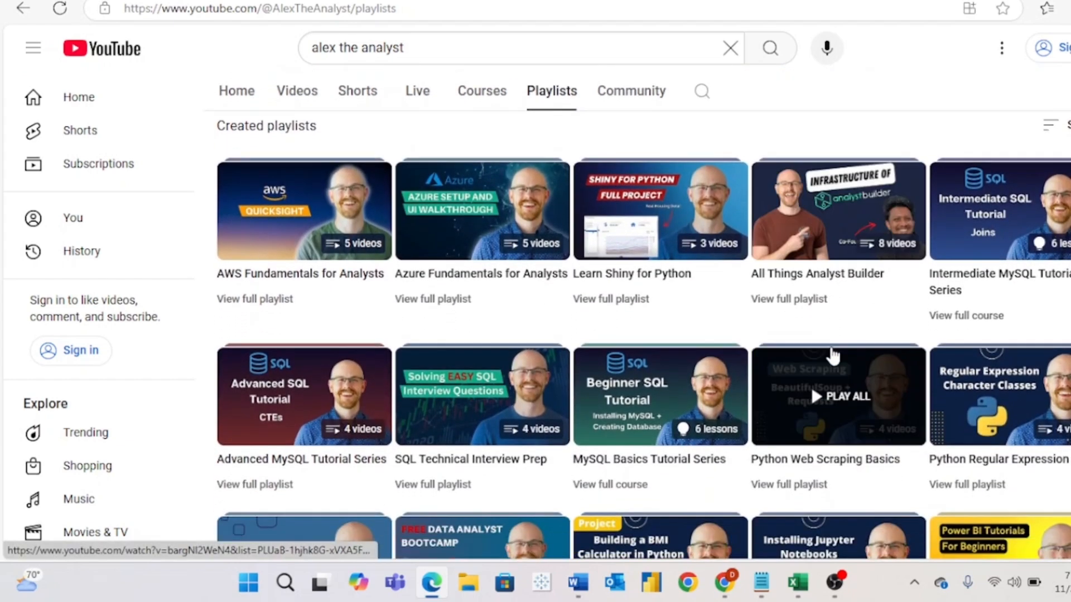
scroll(down, 3)
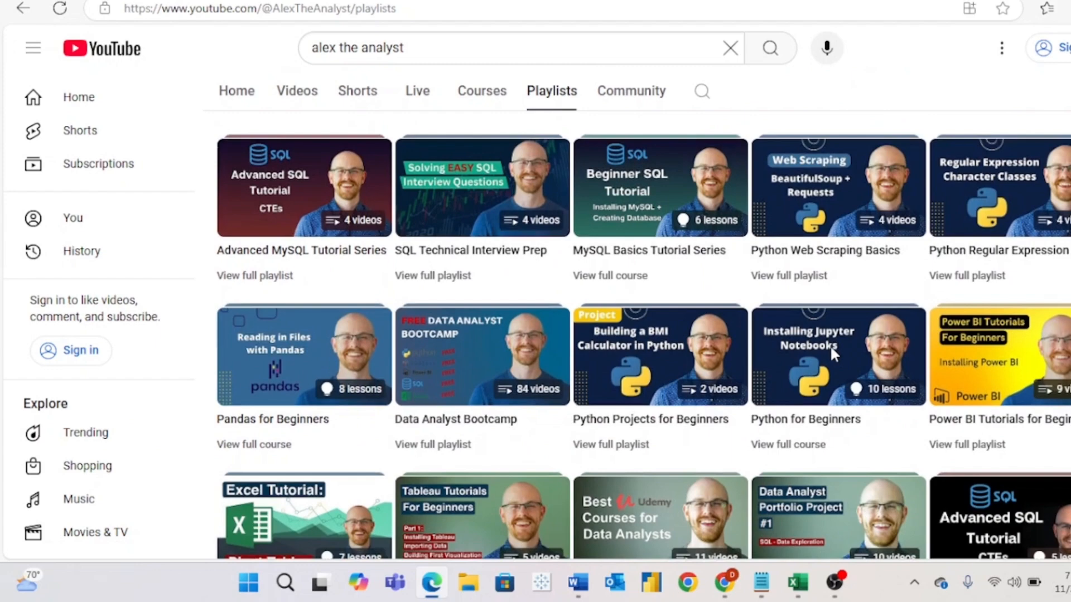
scroll(down, 3)
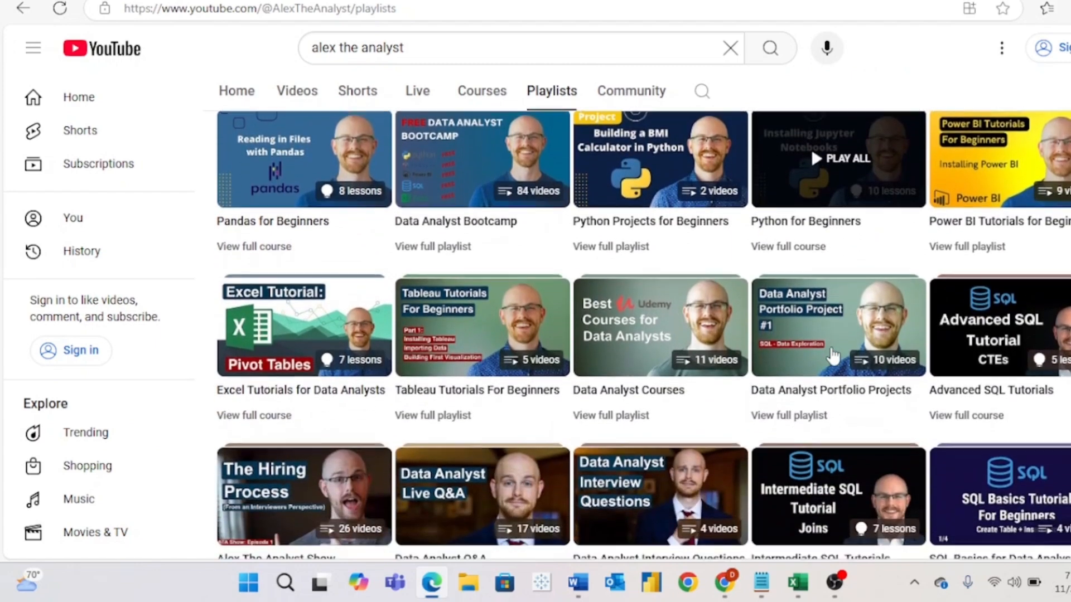
scroll(down, 3)
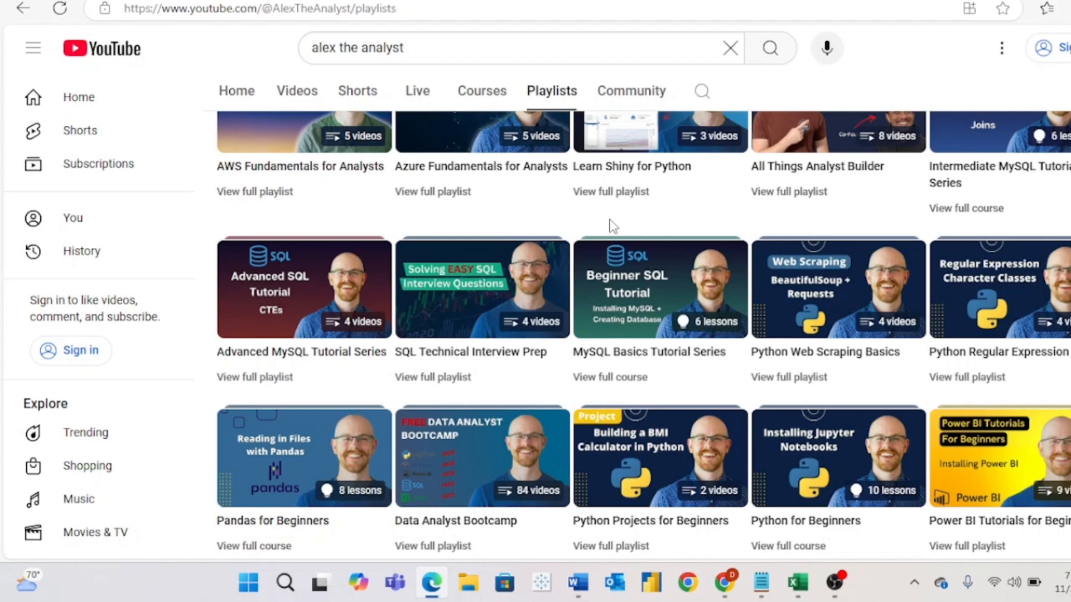
mouse_move(701, 229)
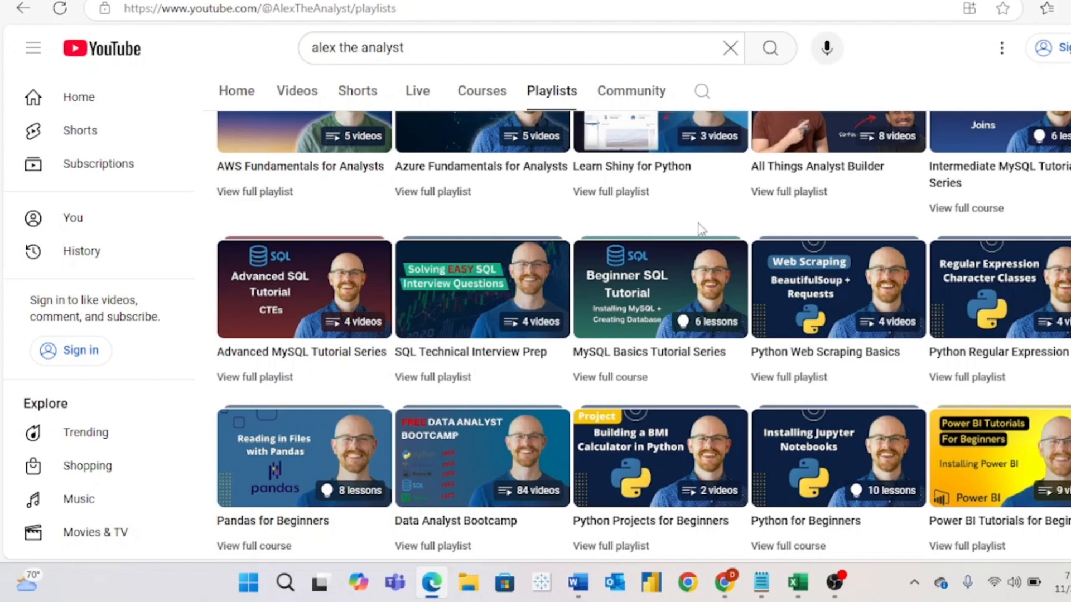
mouse_move(550, 311)
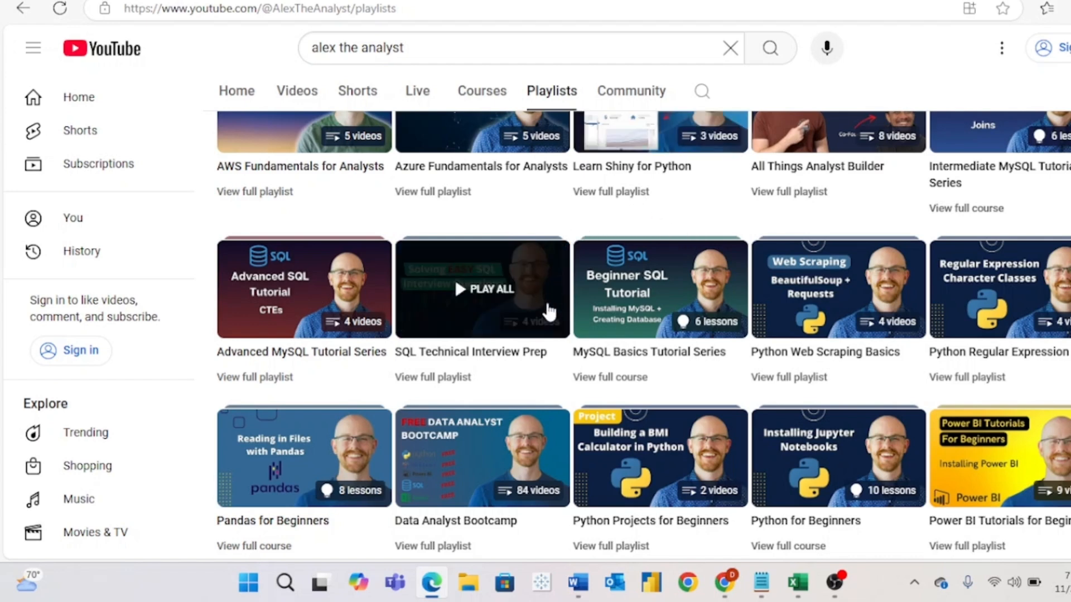
mouse_move(677, 376)
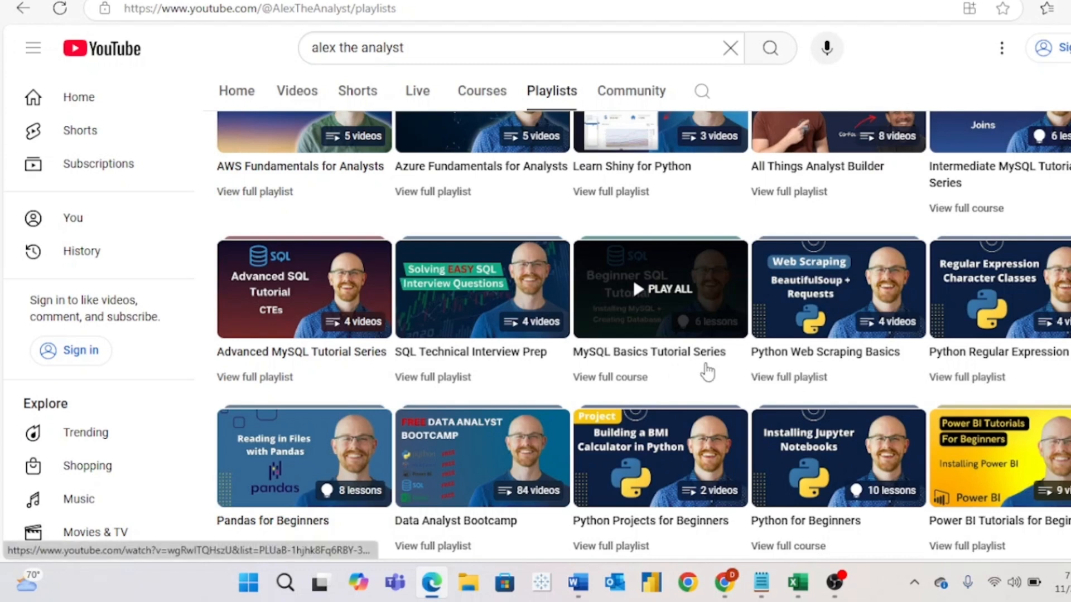
scroll(down, 3)
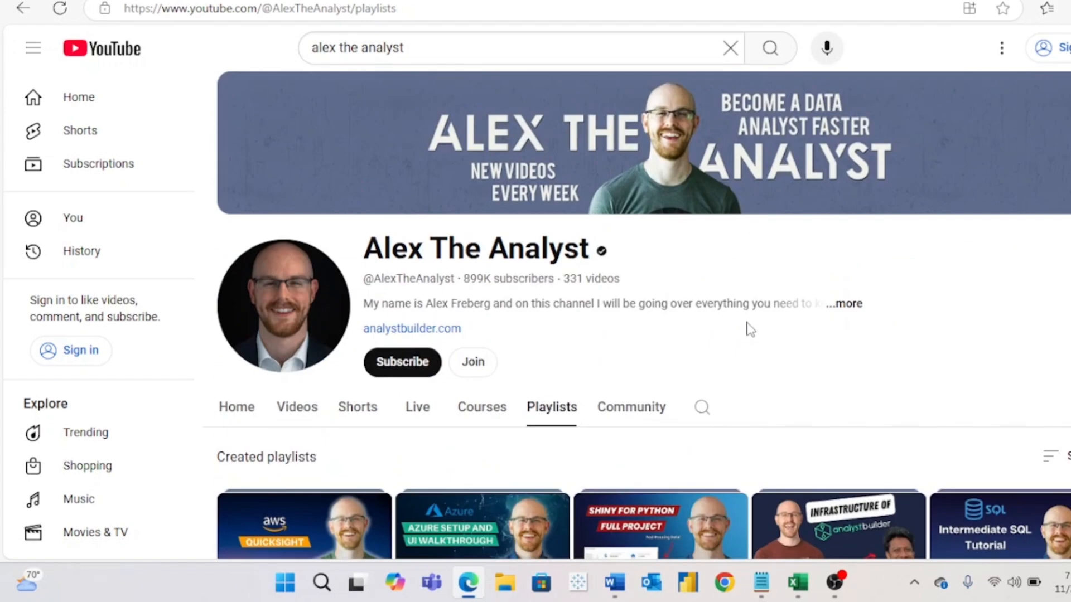
scroll(down, 3)
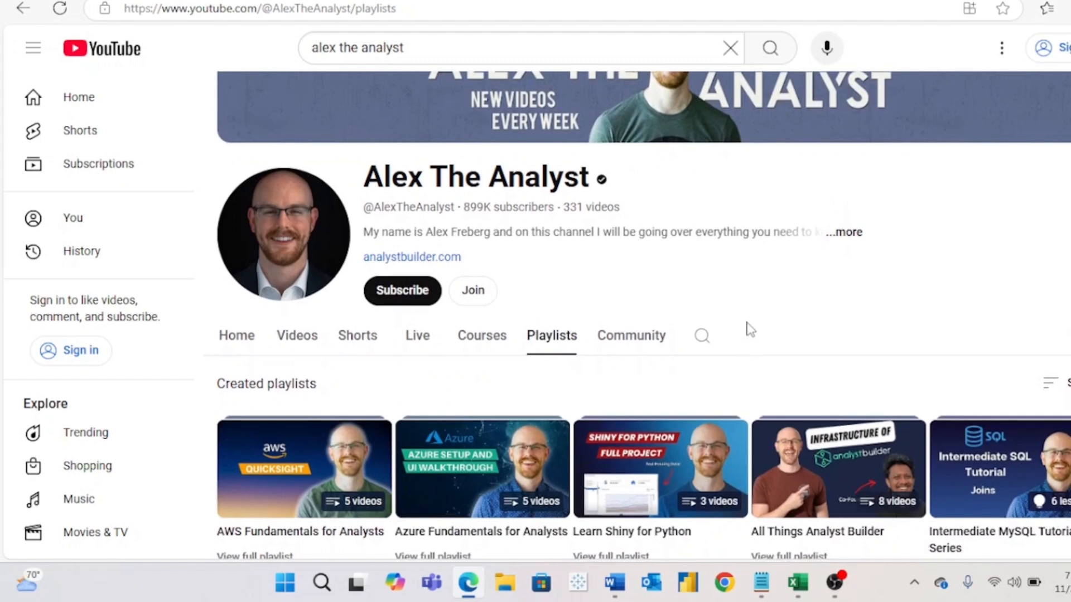
scroll(down, 3)
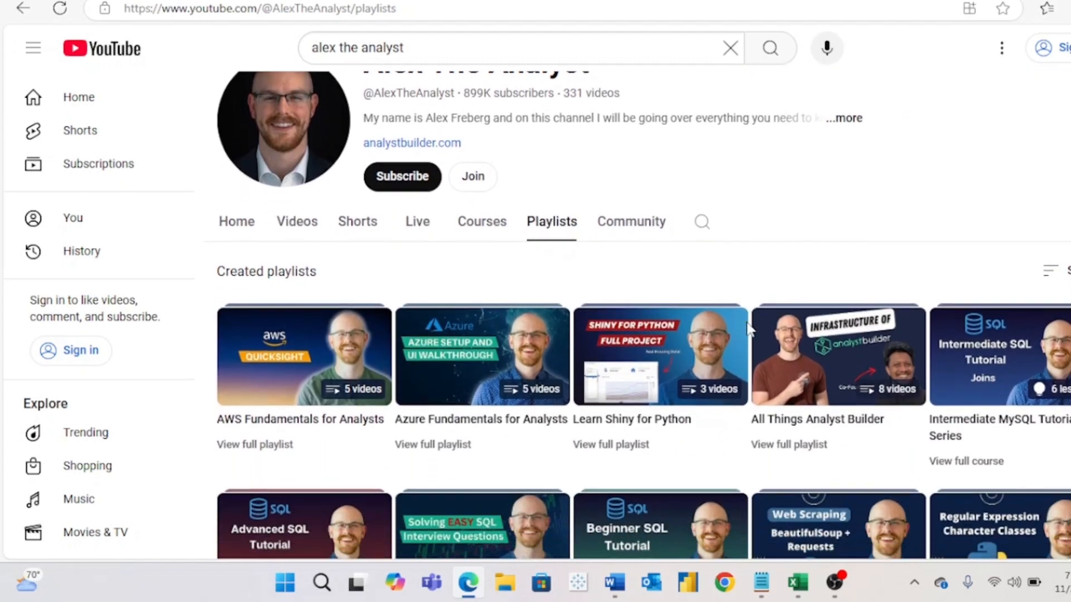
scroll(down, 3)
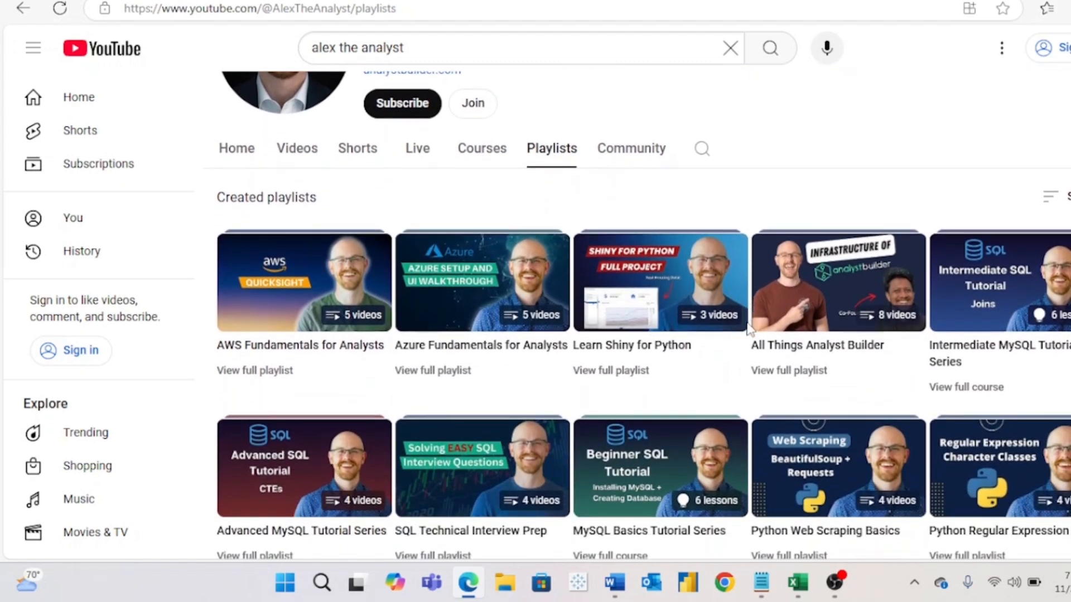
scroll(down, 3)
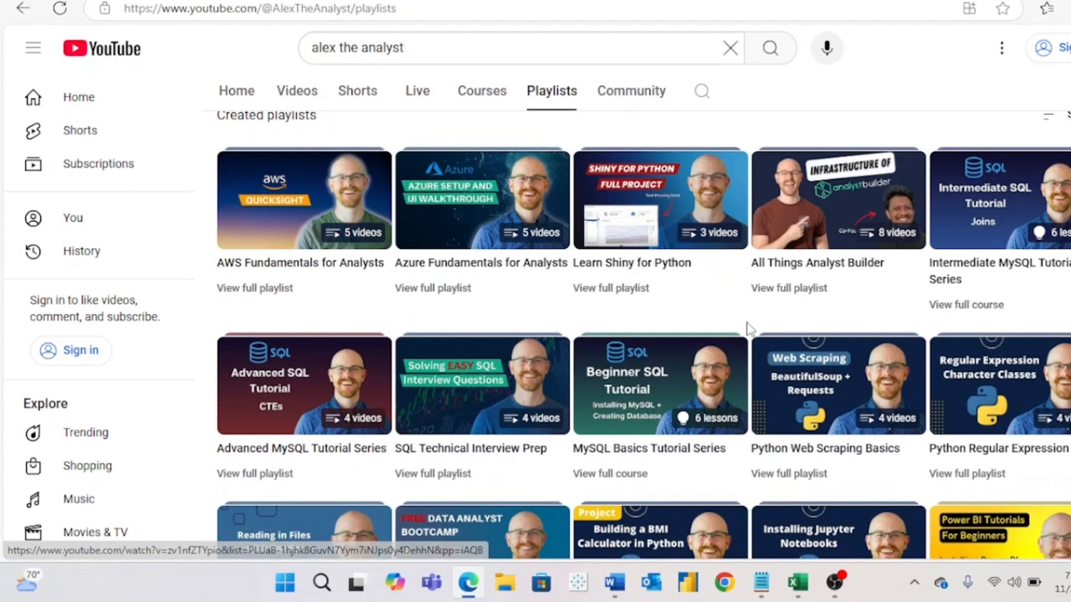
scroll(down, 3)
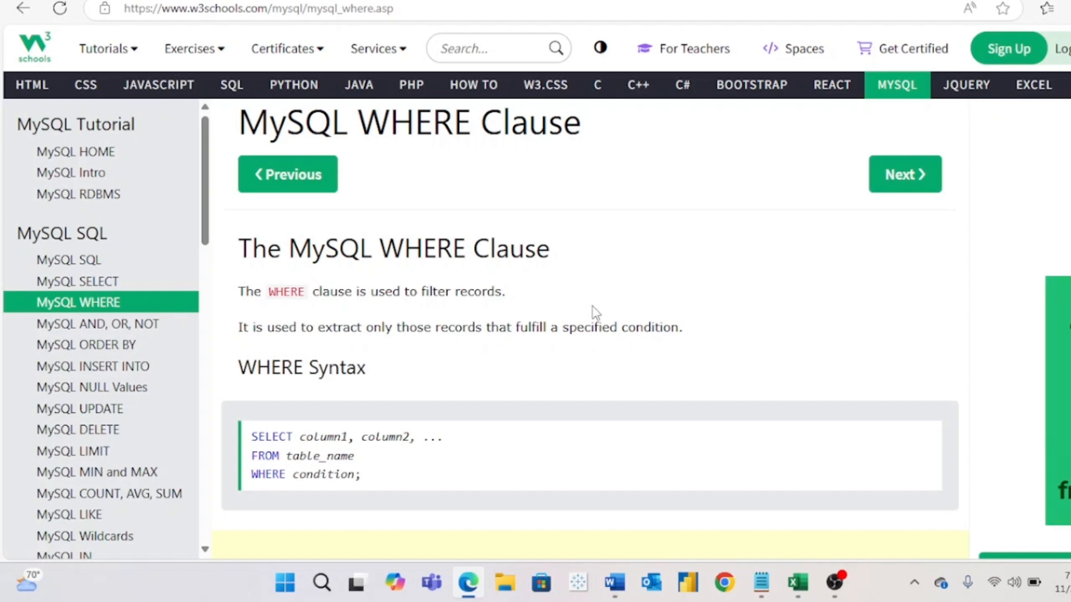
scroll(down, 3)
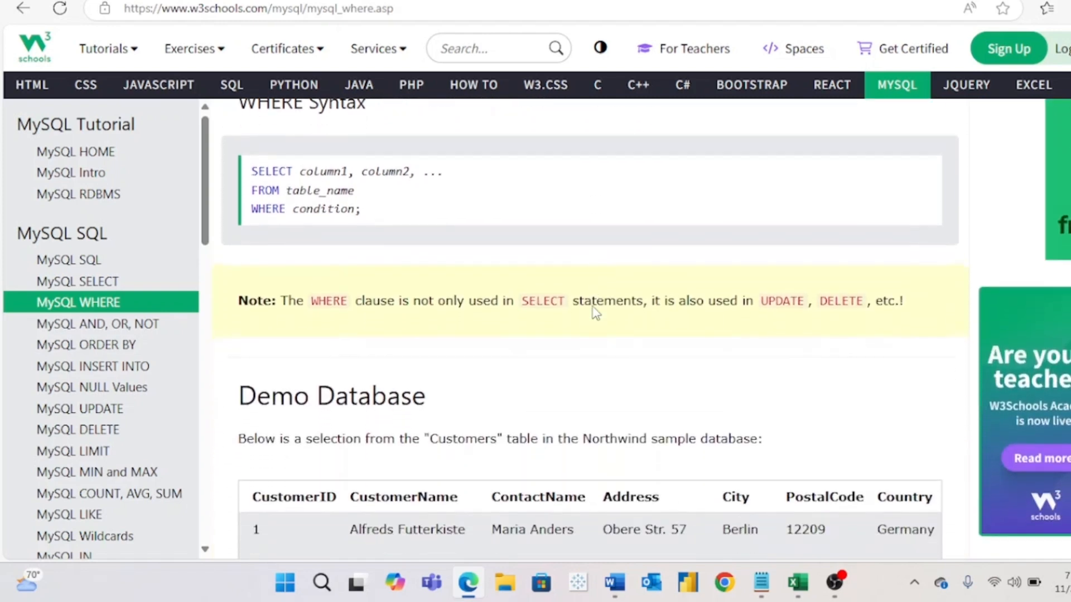
scroll(down, 3)
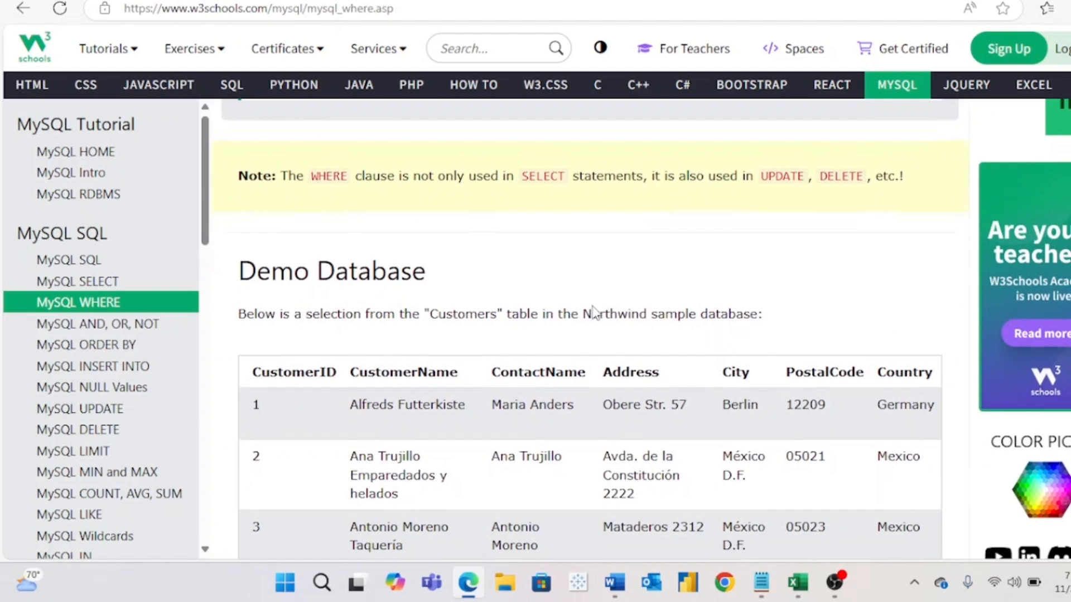
scroll(down, 3)
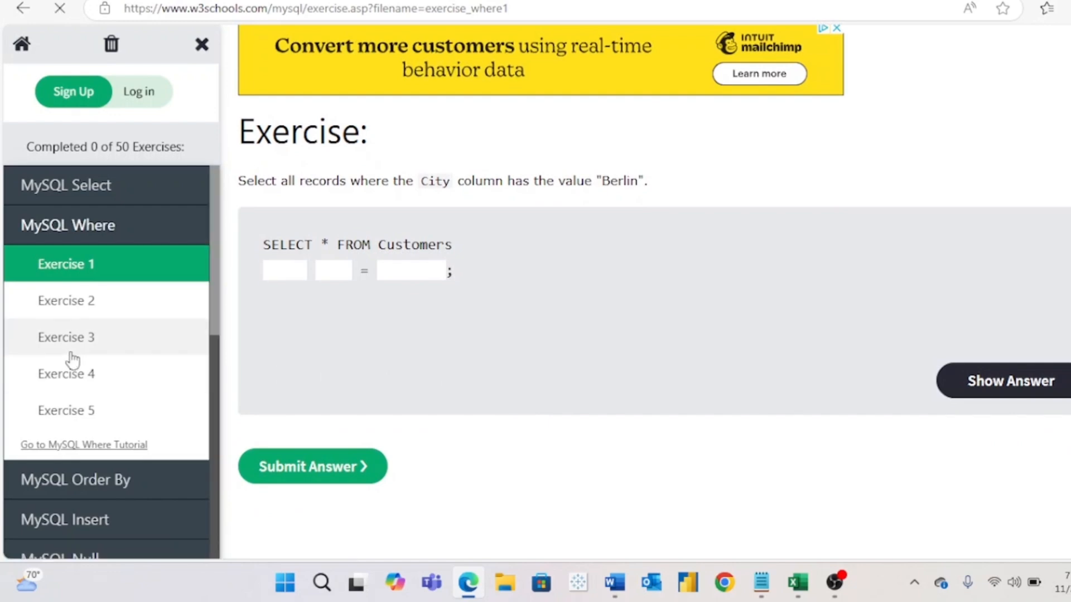
click(66, 337)
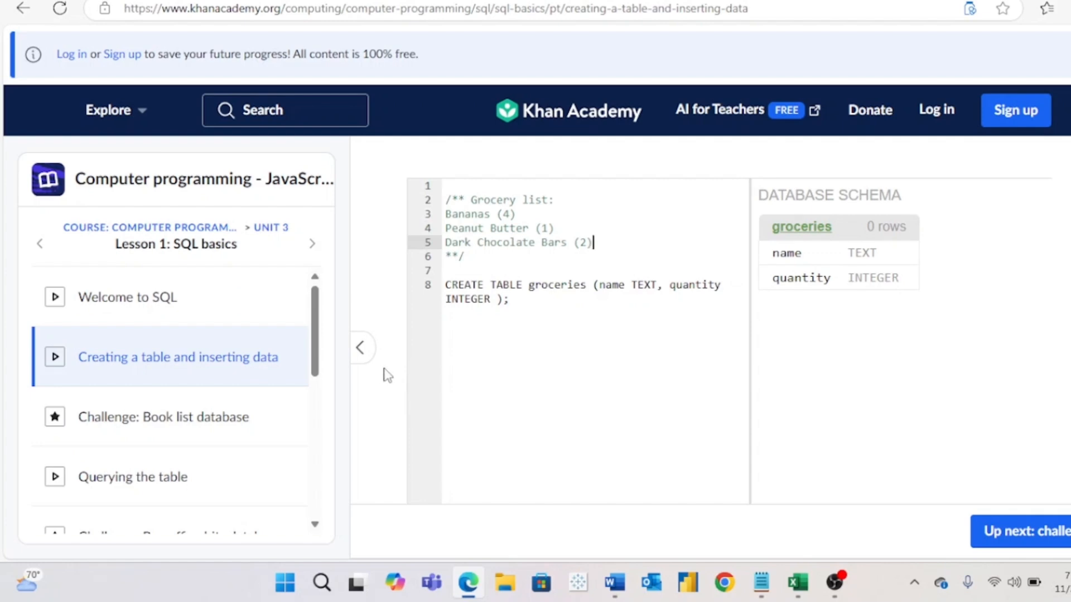
mouse_move(353, 389)
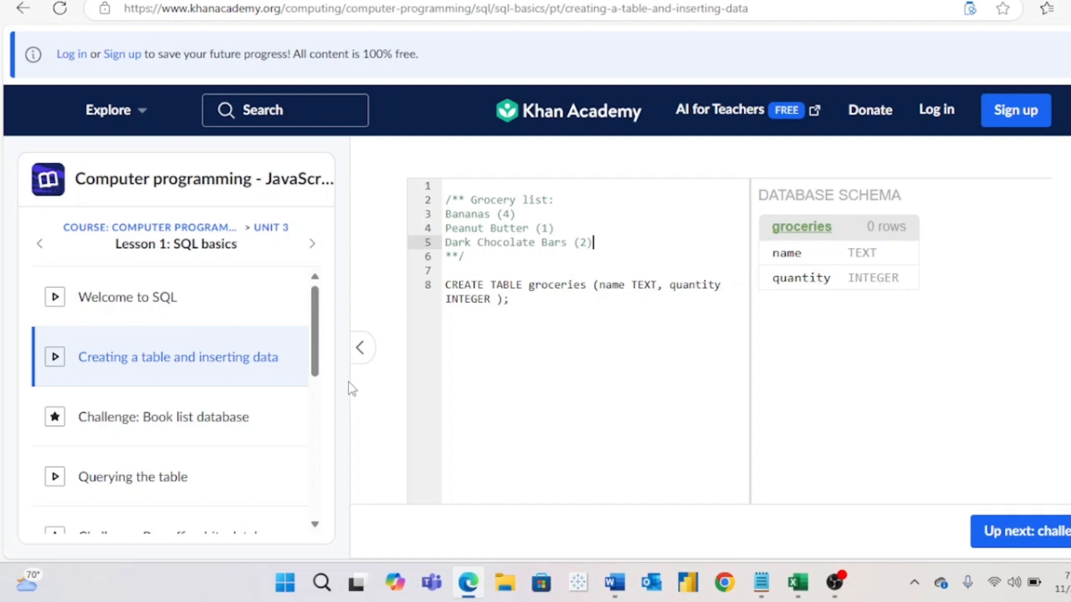
- Step through the SQL basics sidebar lessons to reach Project: Design a store database
click(163, 416)
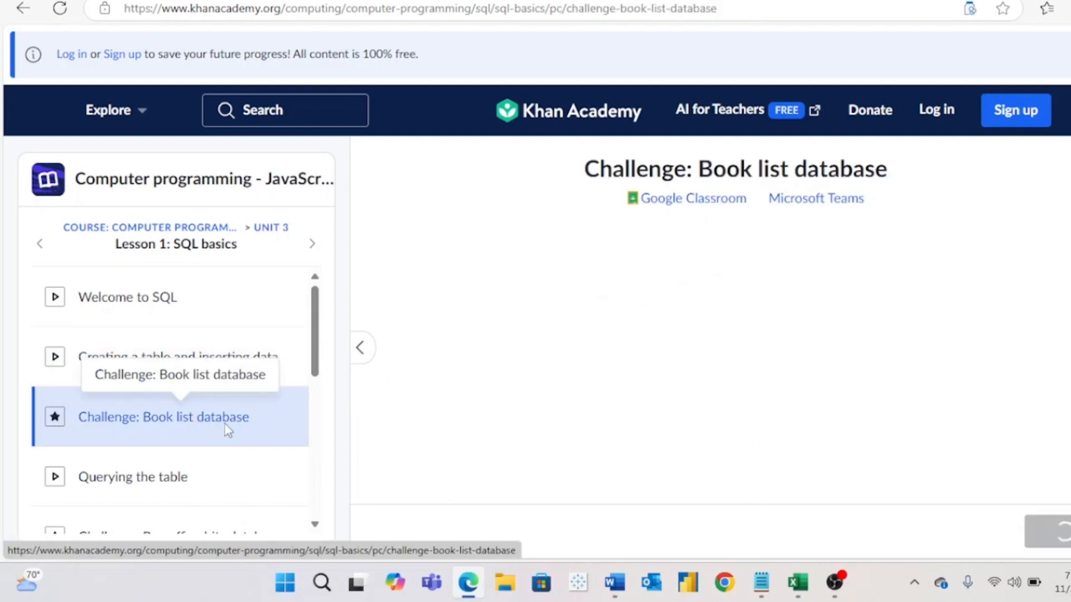
click(162, 416)
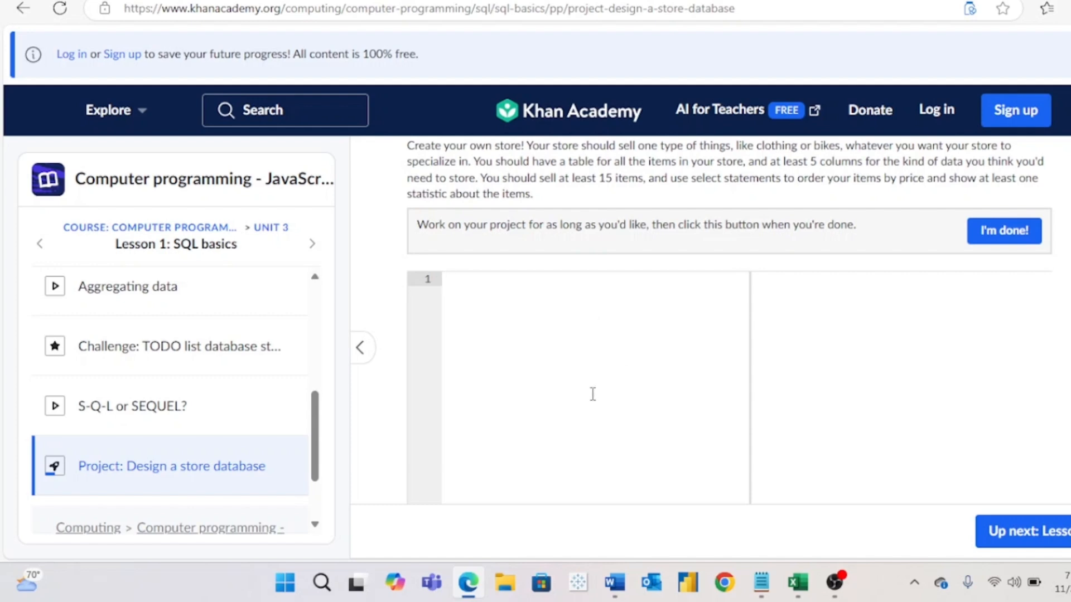
mouse_move(521, 333)
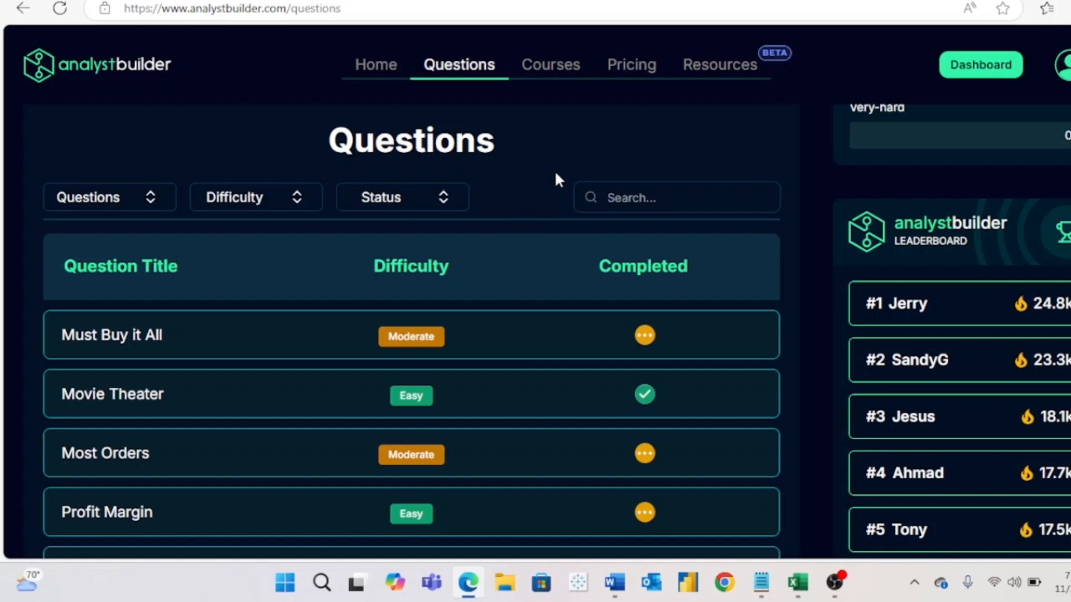
- Switch to the Courses catalogue and scroll through the premium course cards, including MySQL and Python
scroll(down, 3)
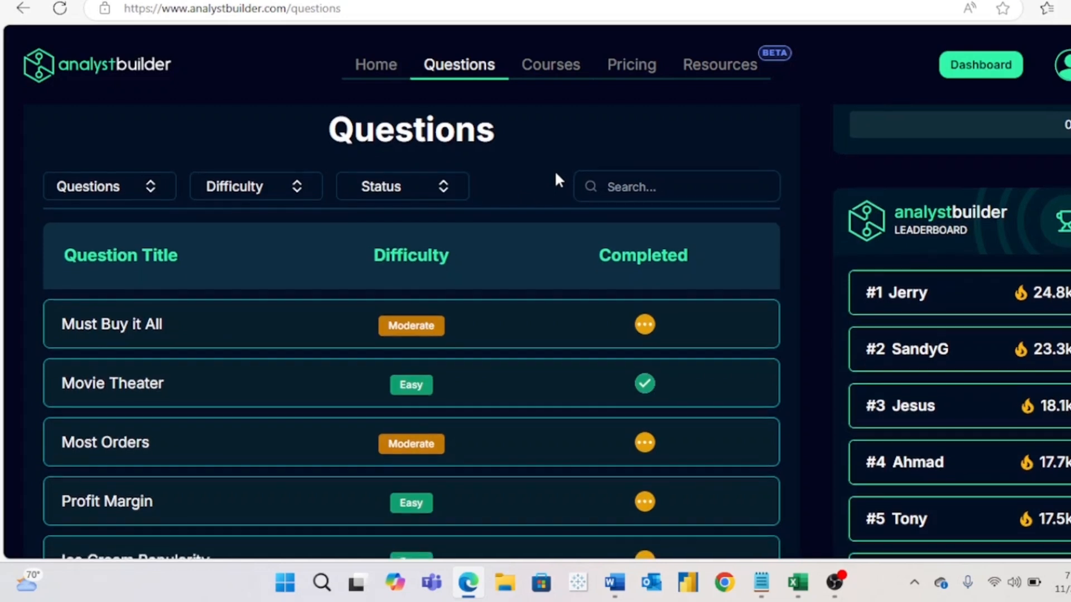
scroll(down, 3)
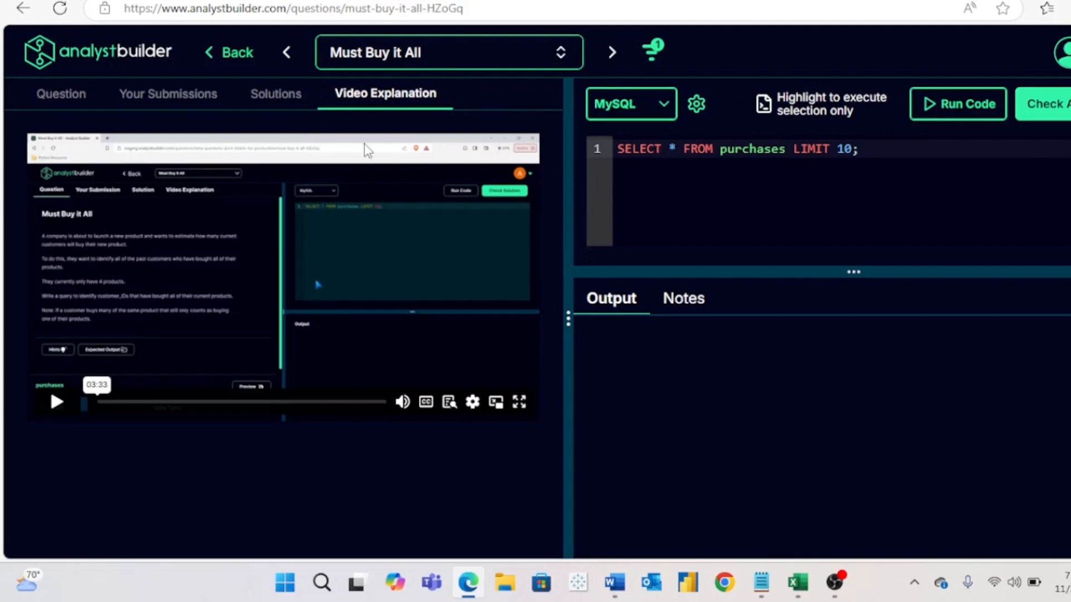
mouse_move(358, 80)
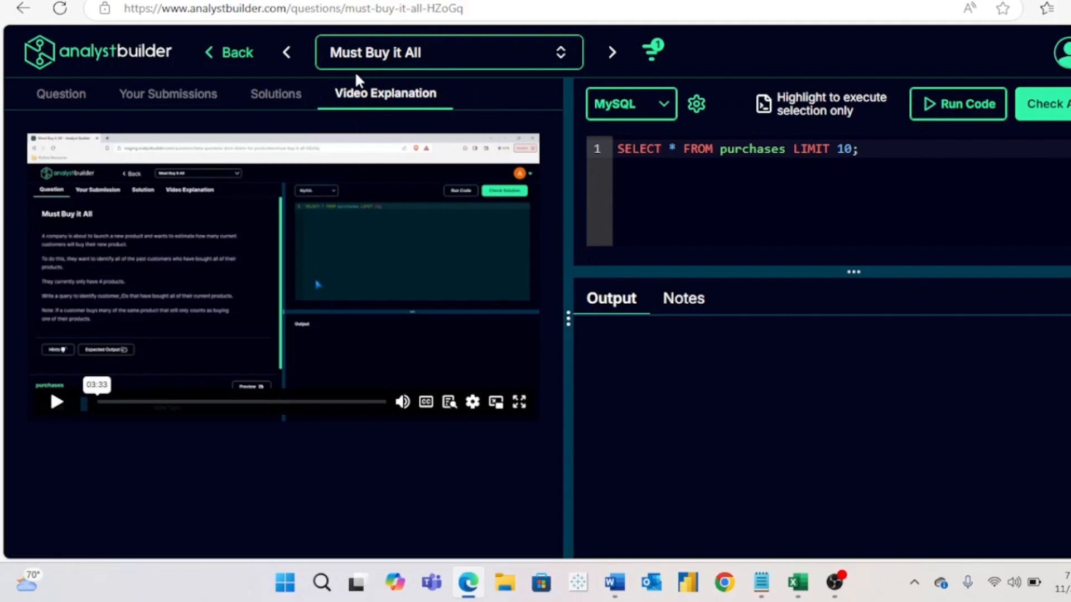
click(550, 64)
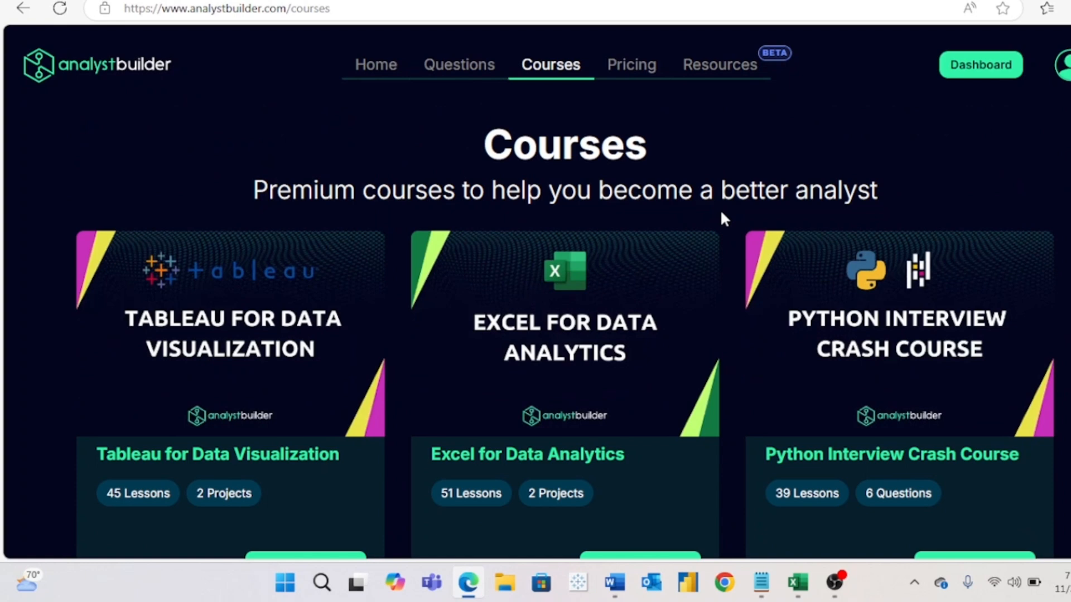
scroll(down, 3)
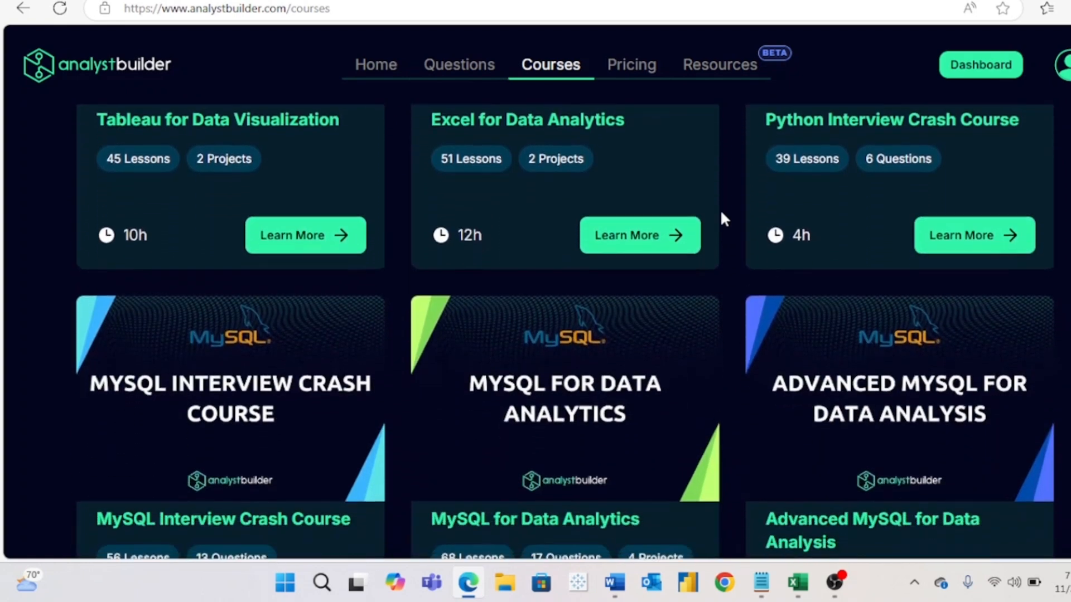
scroll(down, 3)
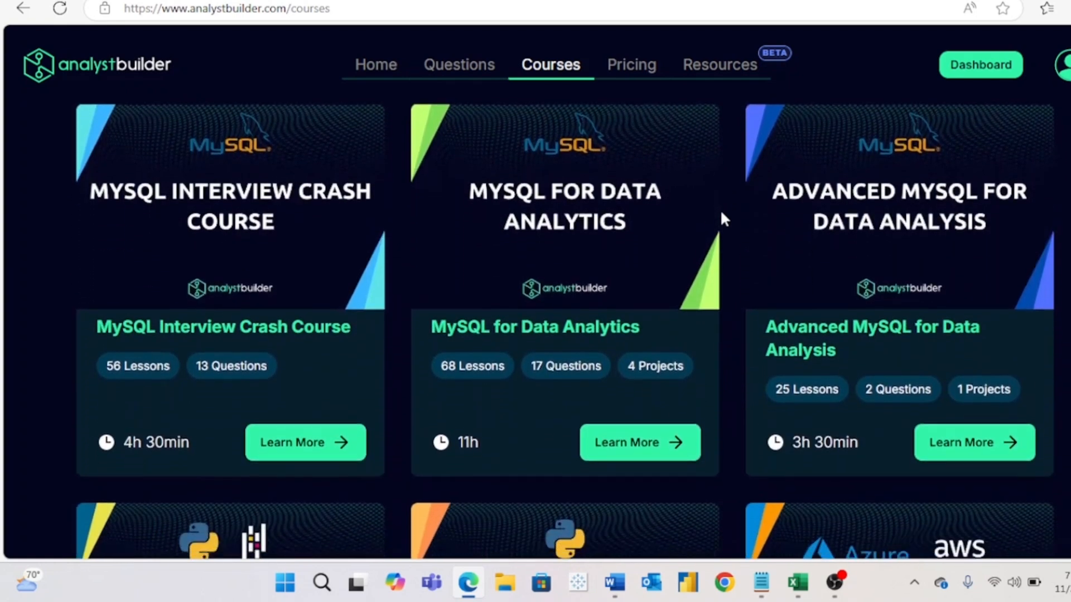
scroll(down, 3)
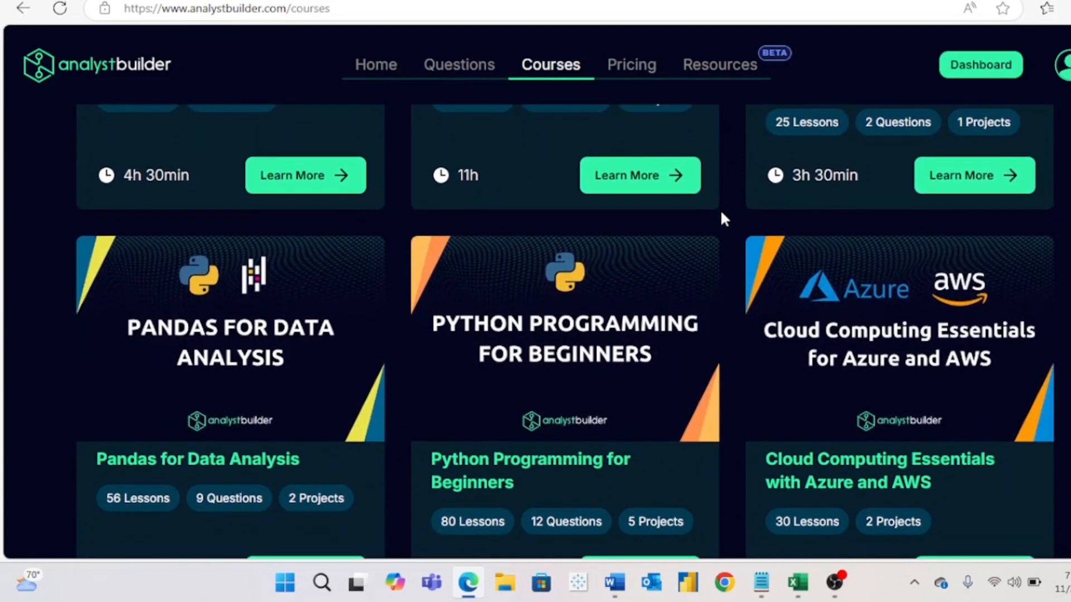
scroll(down, 3)
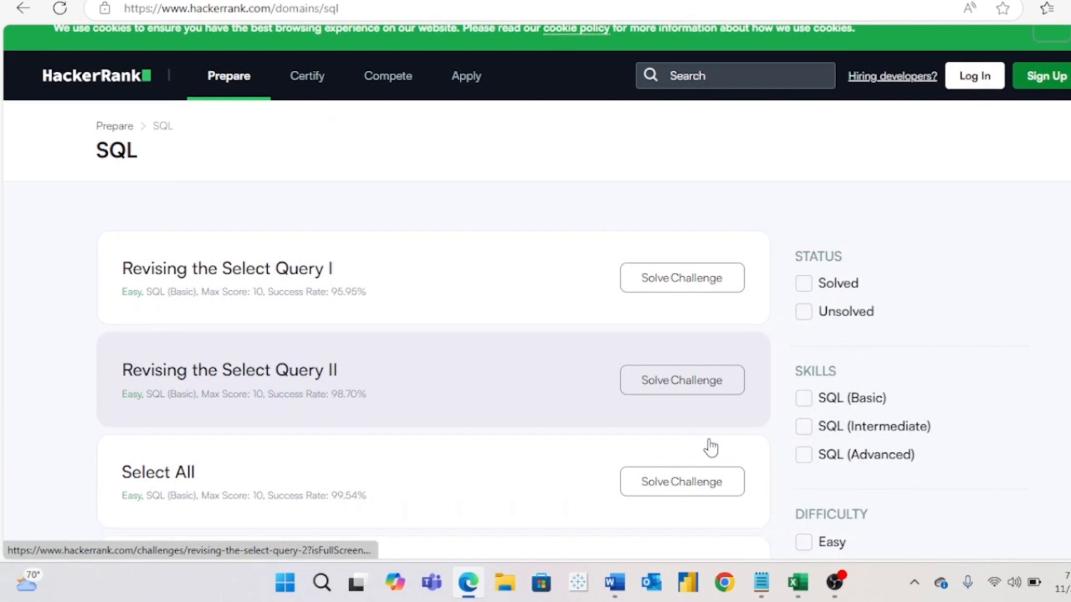
- Browse the SQL challenge list, start Revising the Select Query I, and check its supported SQL dialects
scroll(down, 3)
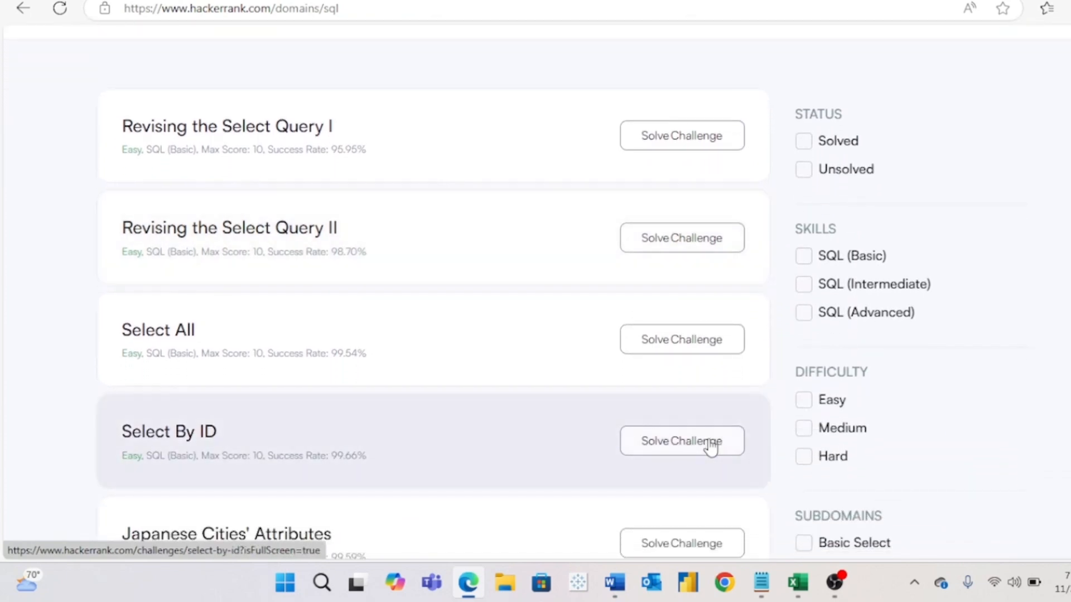
scroll(down, 3)
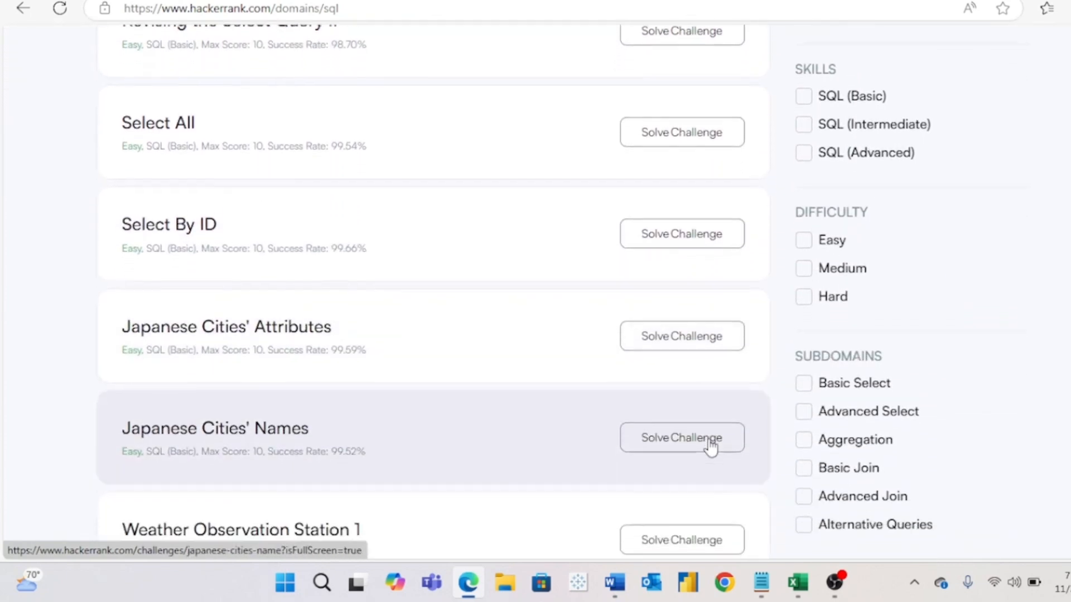
scroll(down, 3)
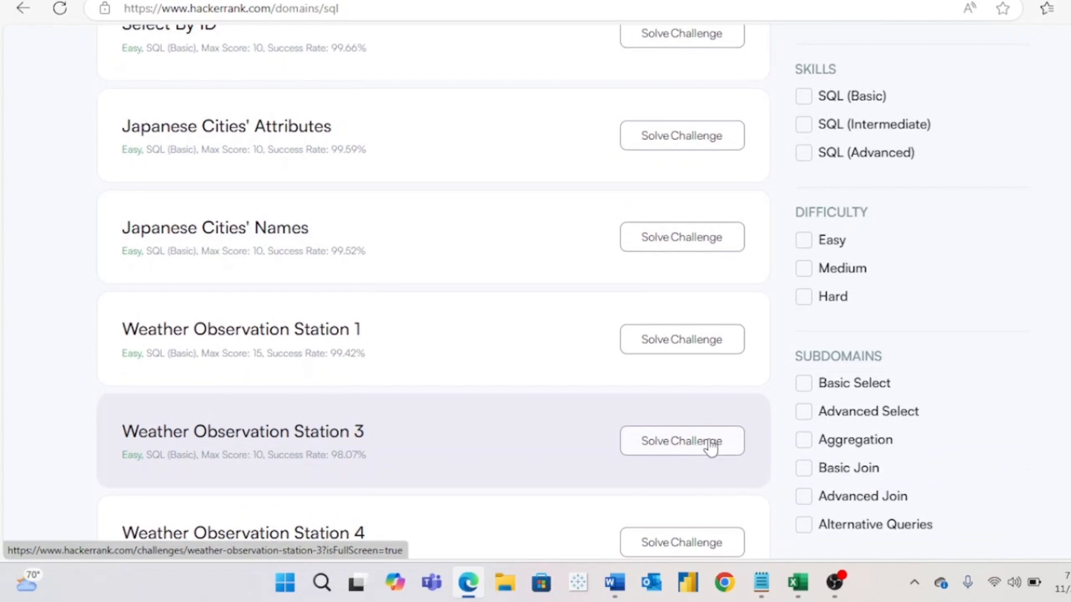
scroll(up, 3)
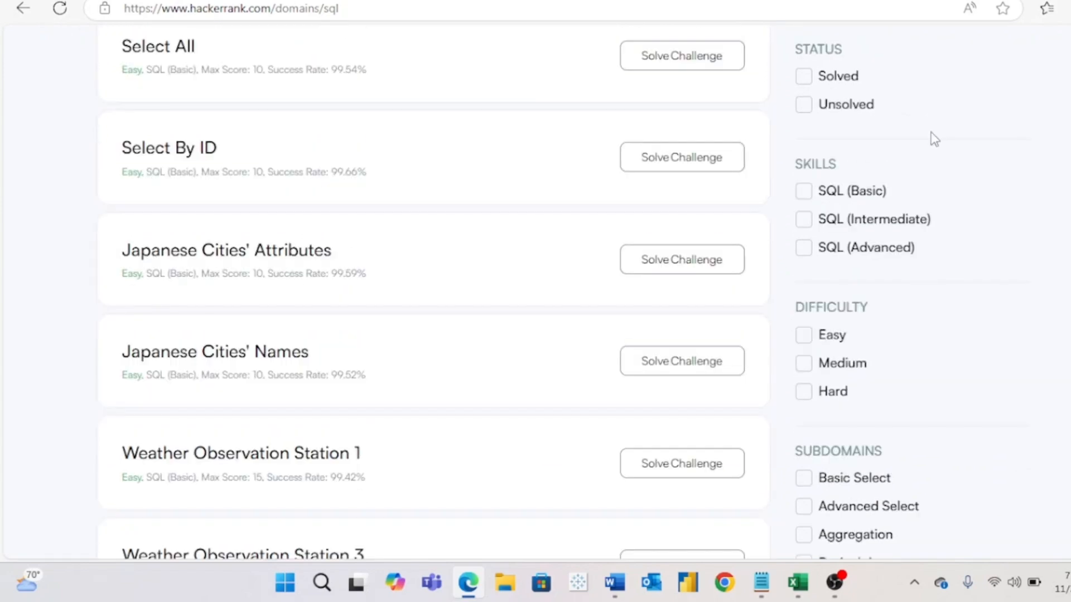
mouse_move(909, 89)
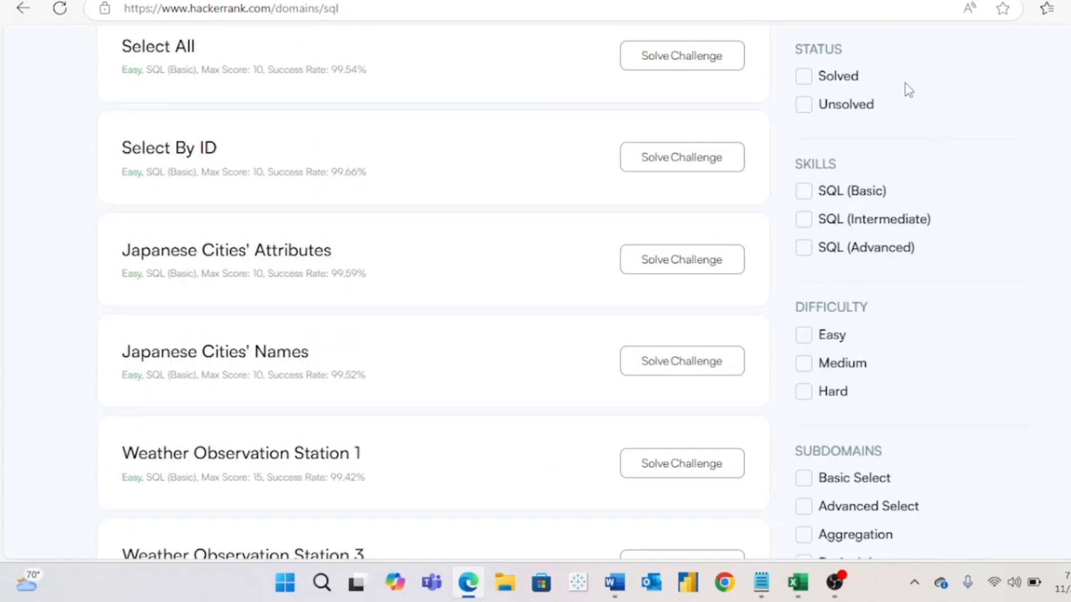
mouse_move(886, 128)
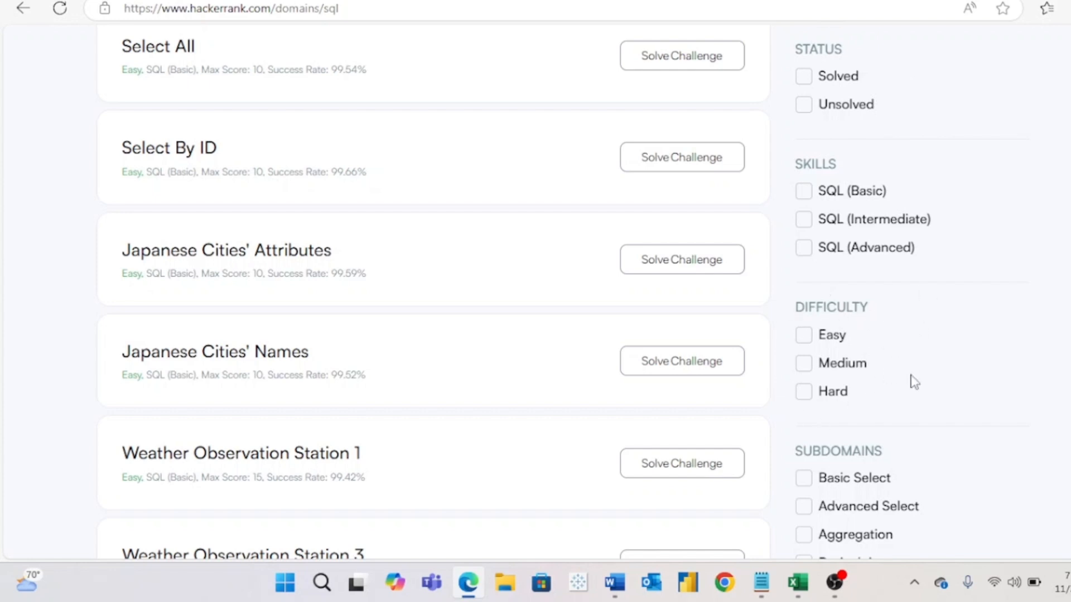
scroll(down, 3)
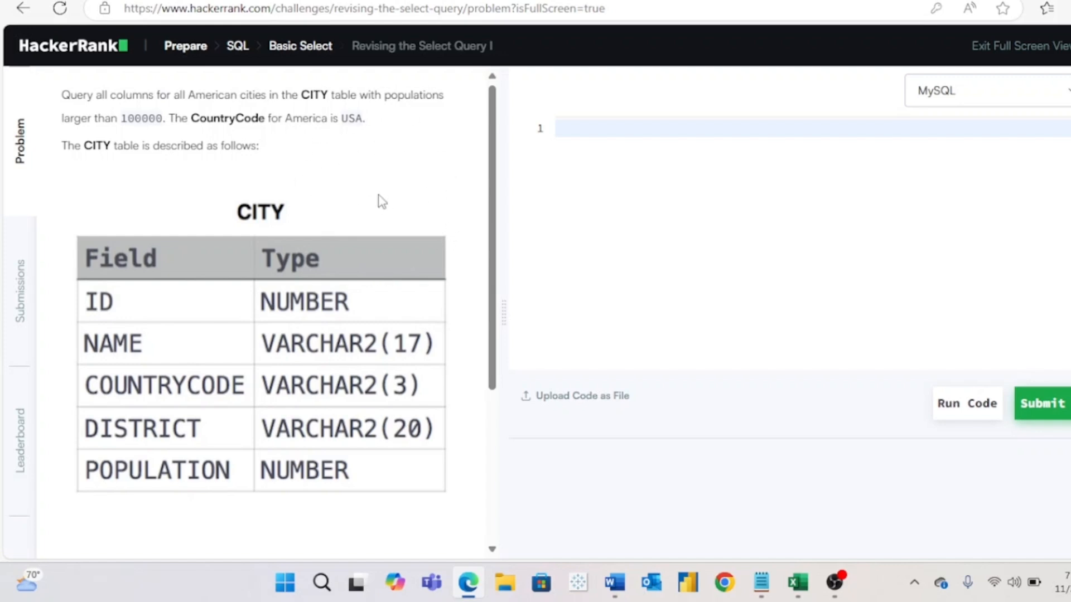
click(977, 90)
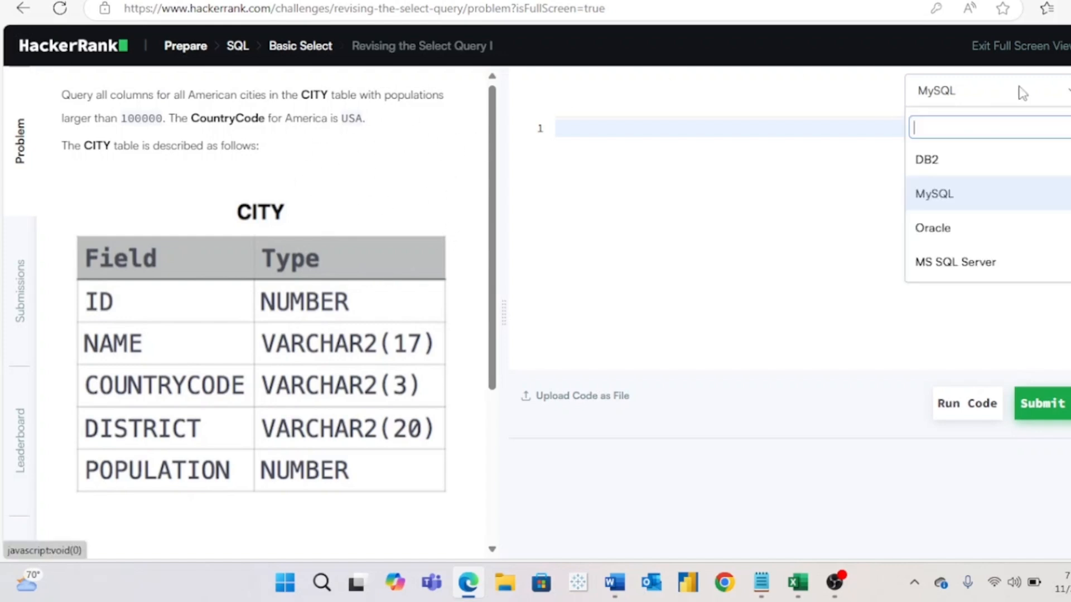
mouse_move(982, 261)
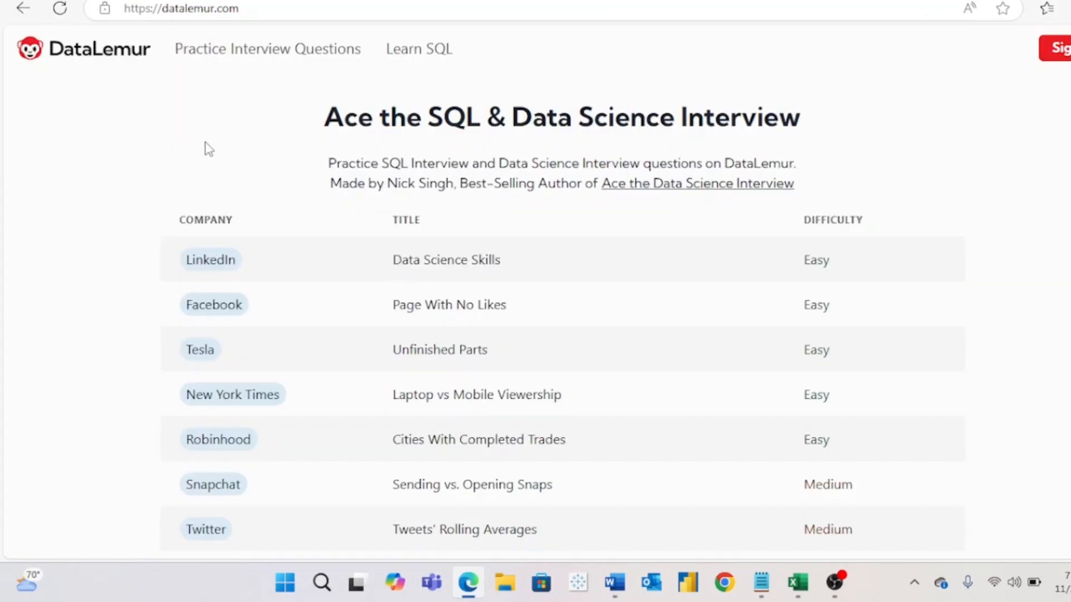
mouse_move(102, 57)
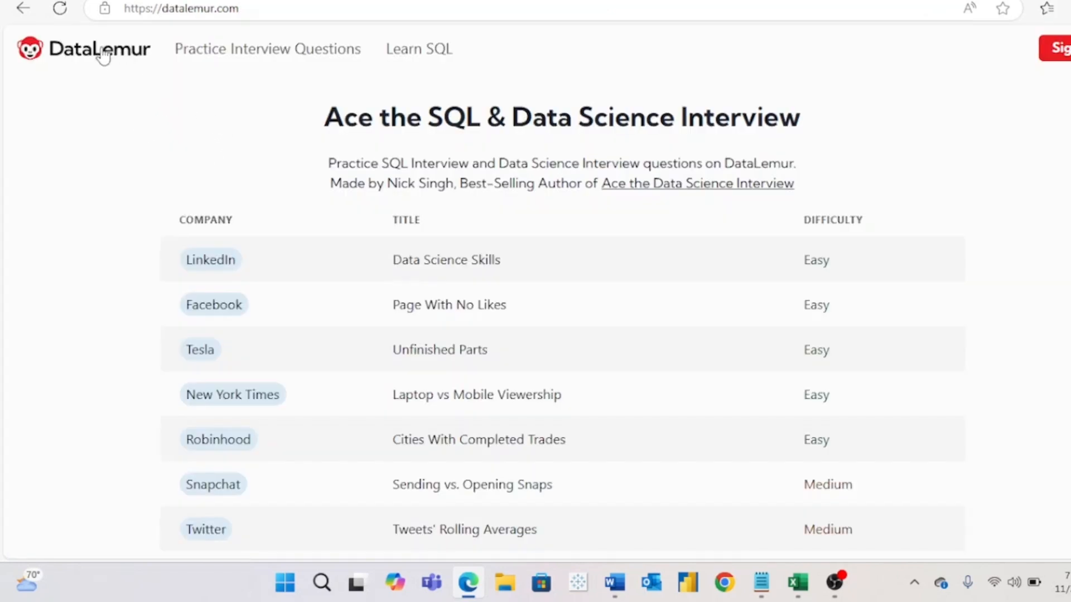
mouse_move(254, 180)
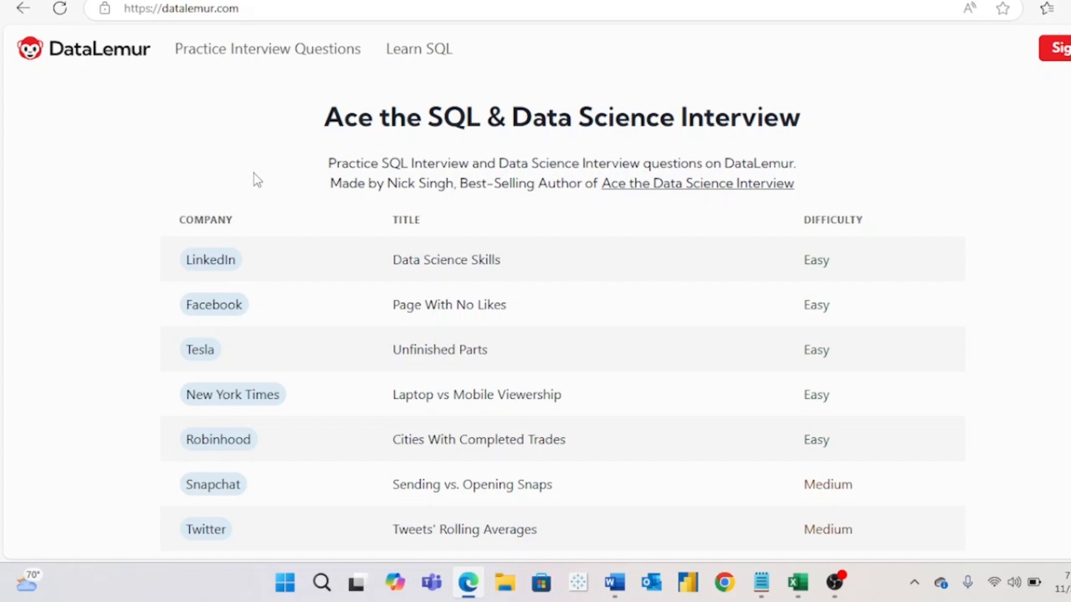
- Read through the Data Science Skills question, then scroll LeetCode's SQL 50 study plan
scroll(down, 3)
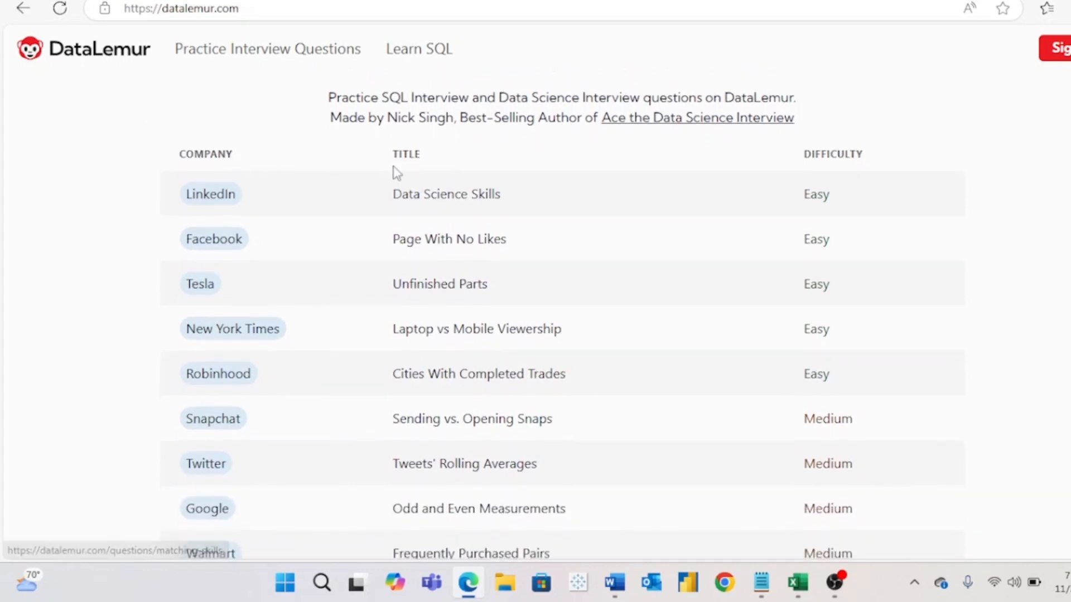
mouse_move(282, 222)
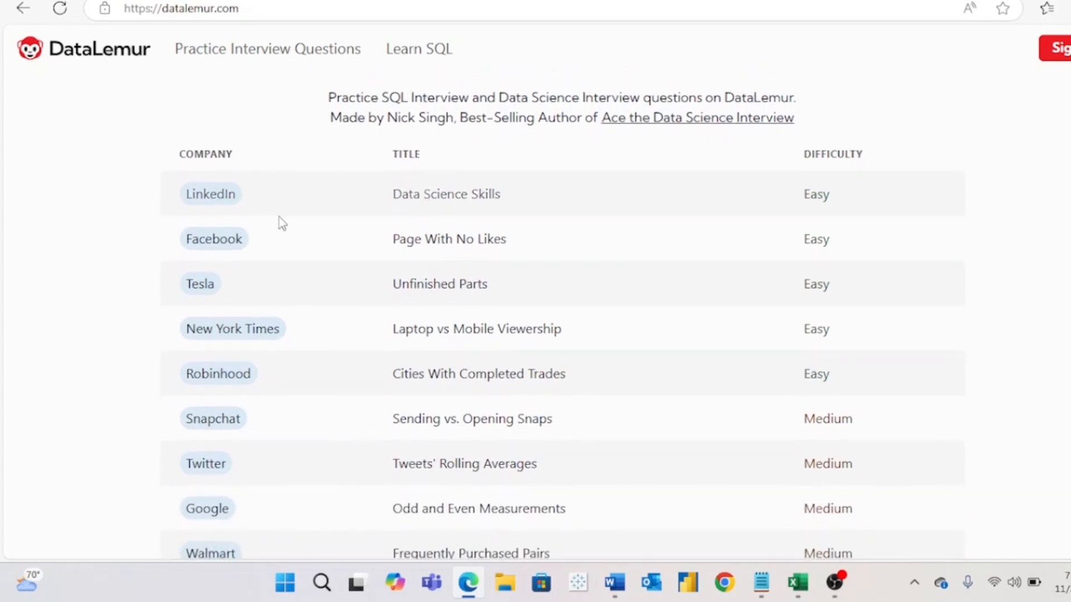
click(445, 194)
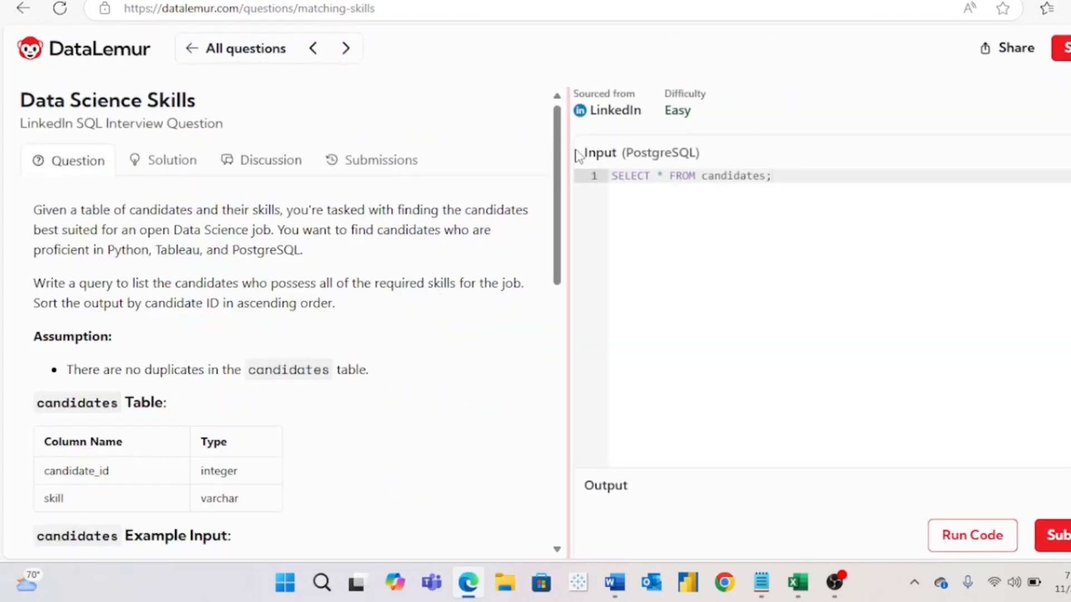
scroll(down, 3)
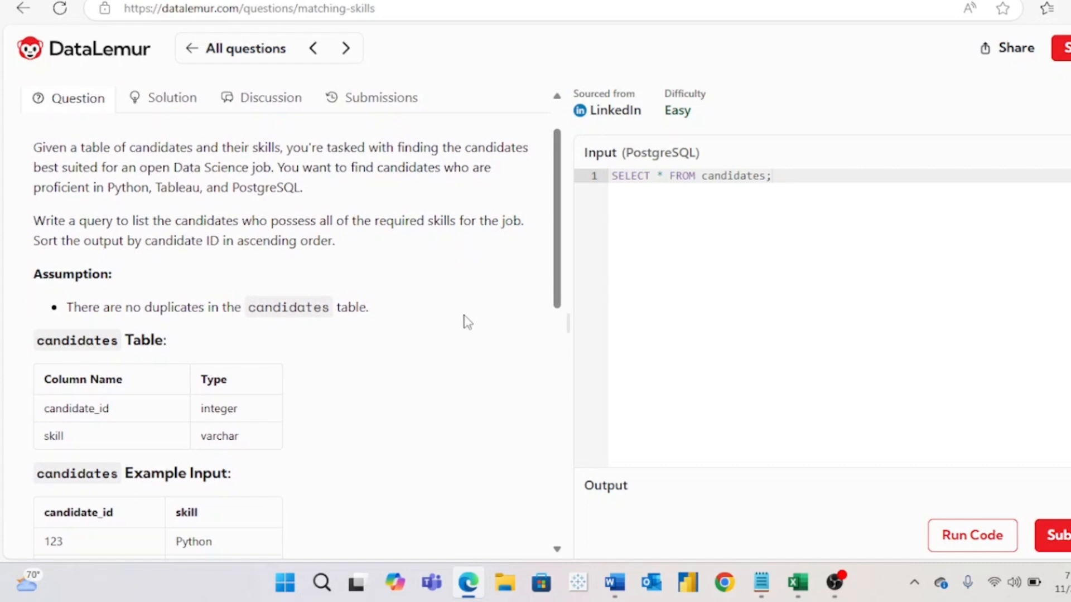
scroll(down, 3)
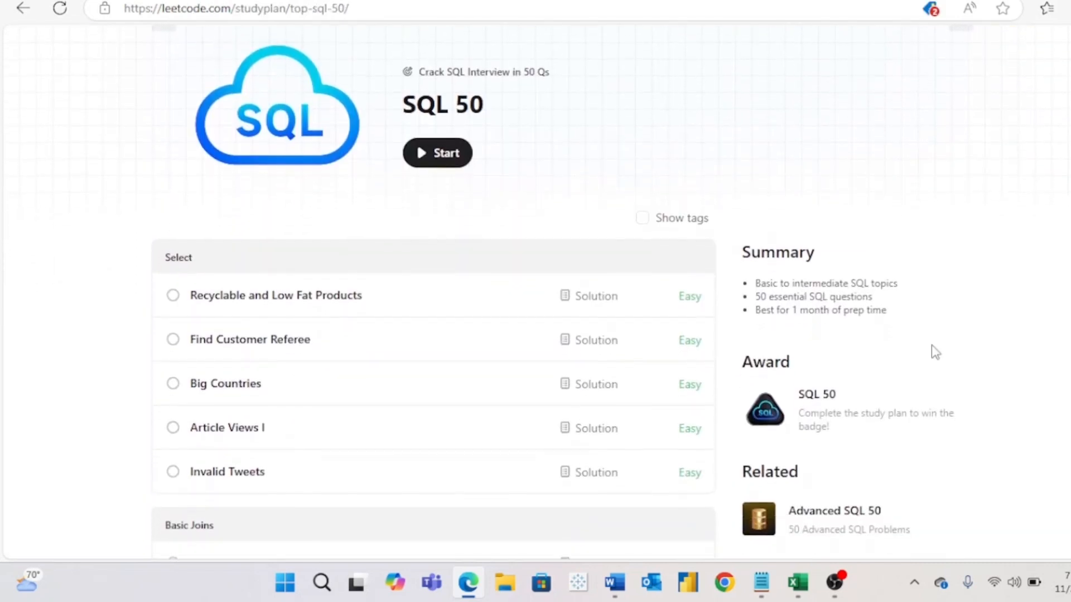
- Scroll the SQL 50 study plan before heading to YouTube results for 'sql project'
scroll(down, 3)
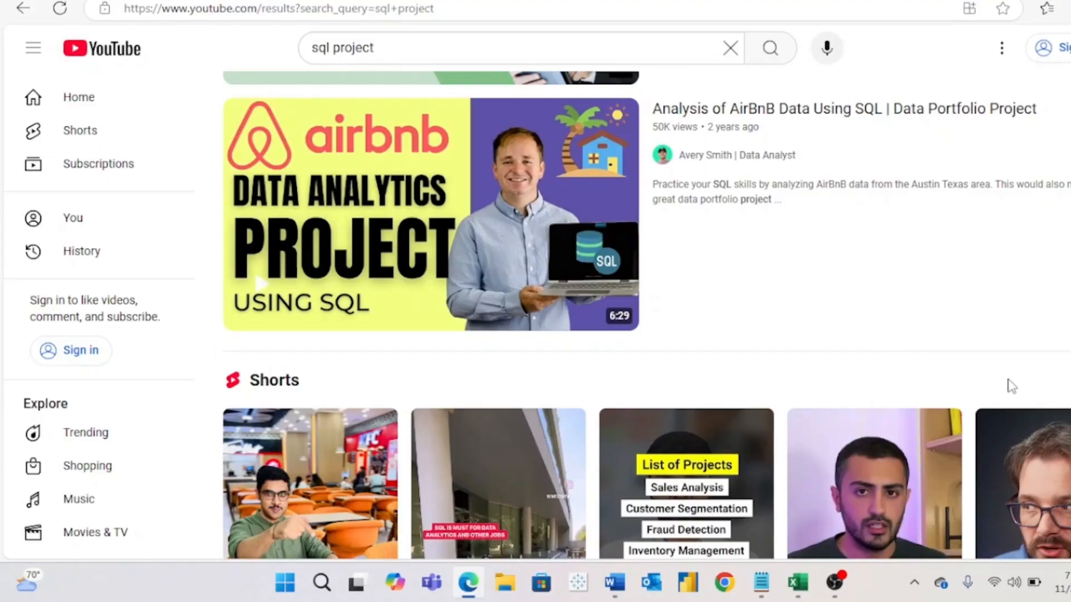
scroll(down, 3)
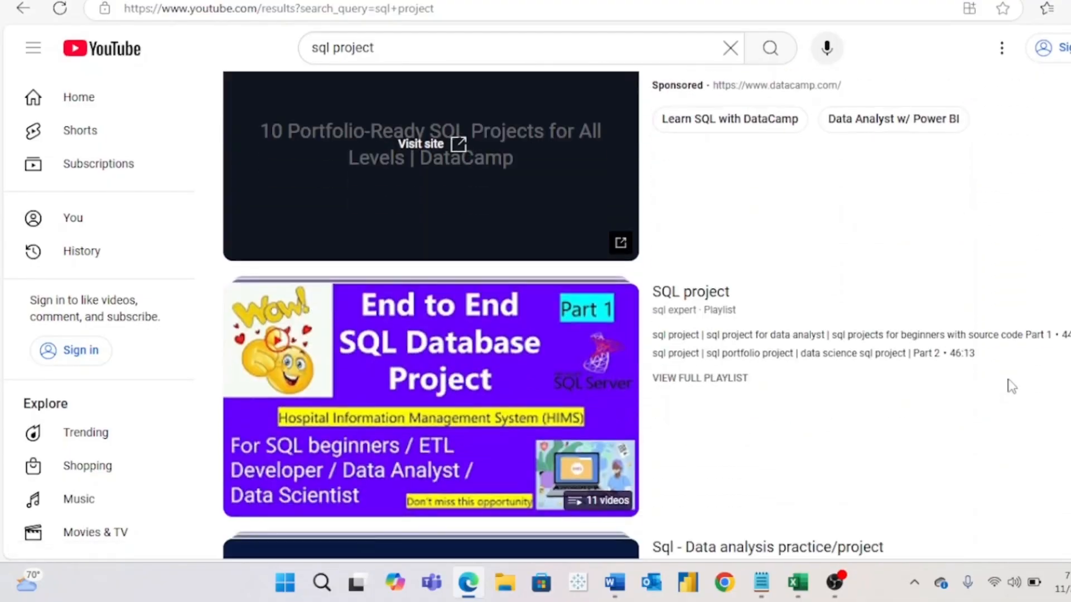
scroll(down, 3)
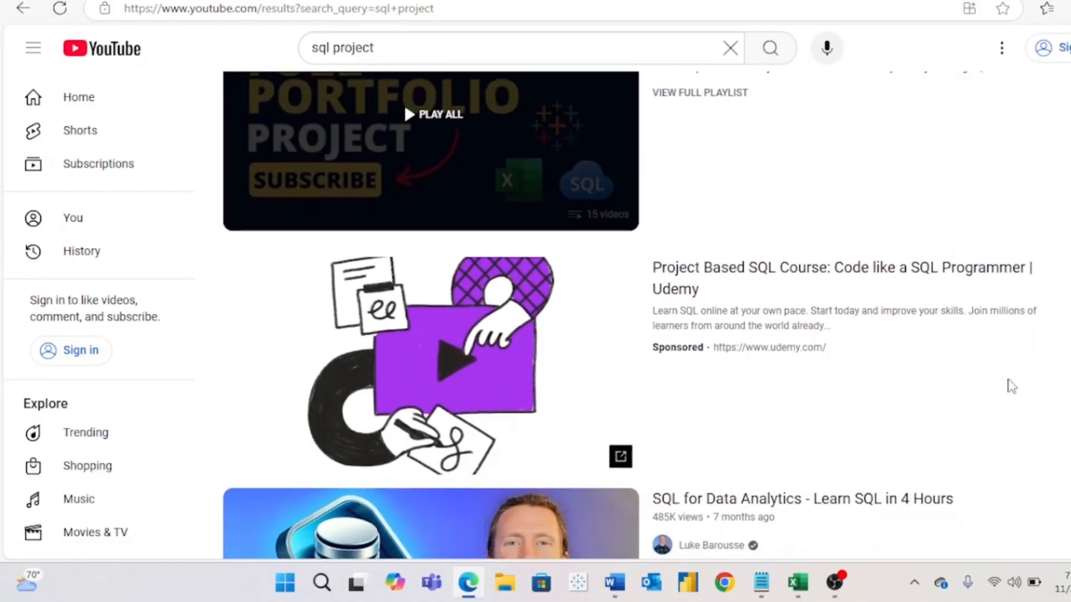
scroll(down, 3)
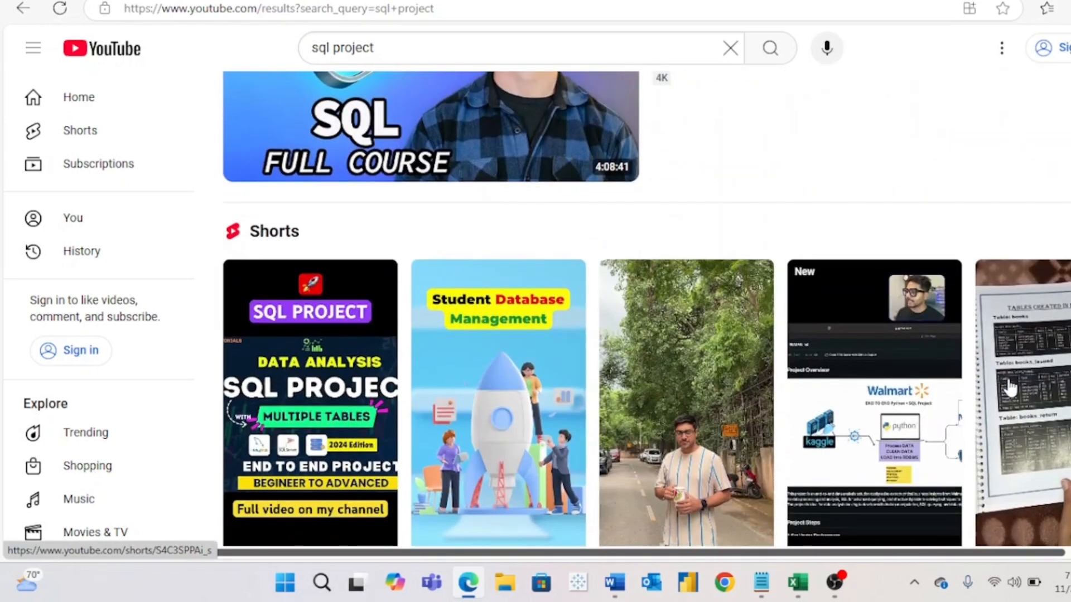
scroll(down, 3)
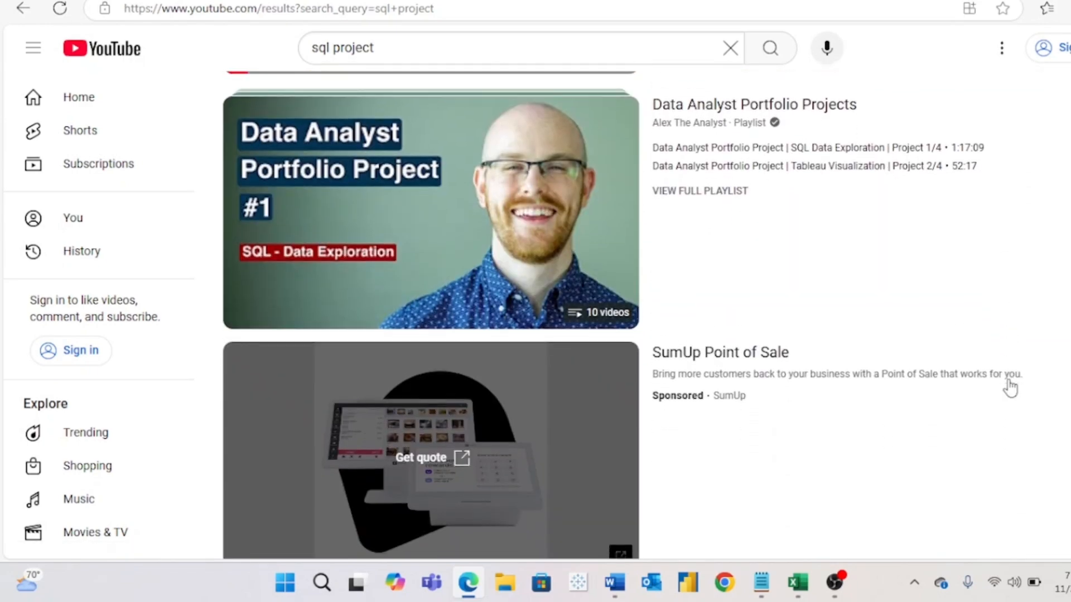
scroll(down, 3)
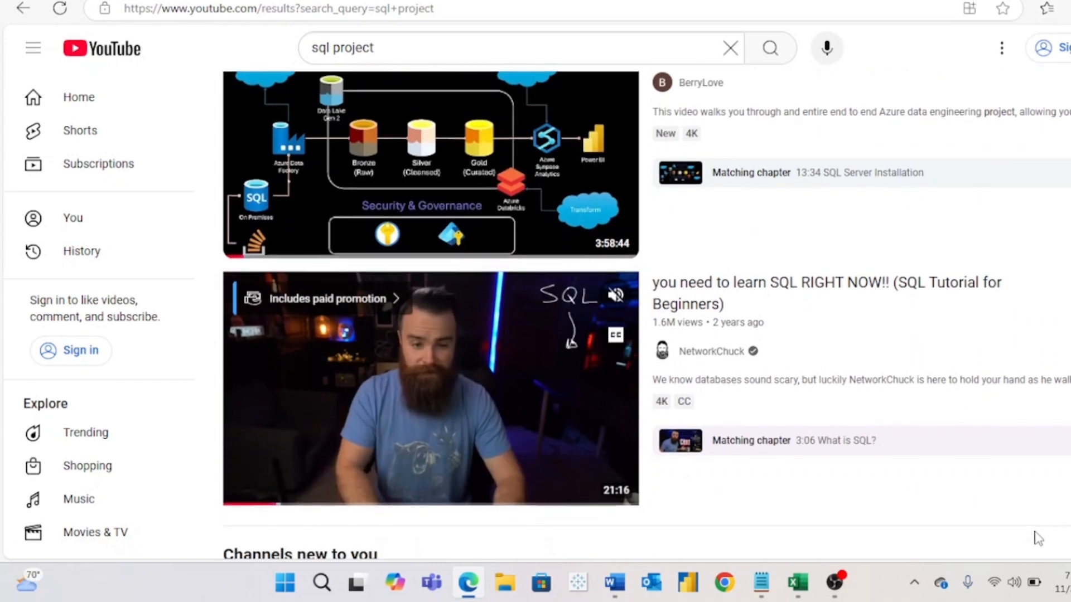
scroll(down, 3)
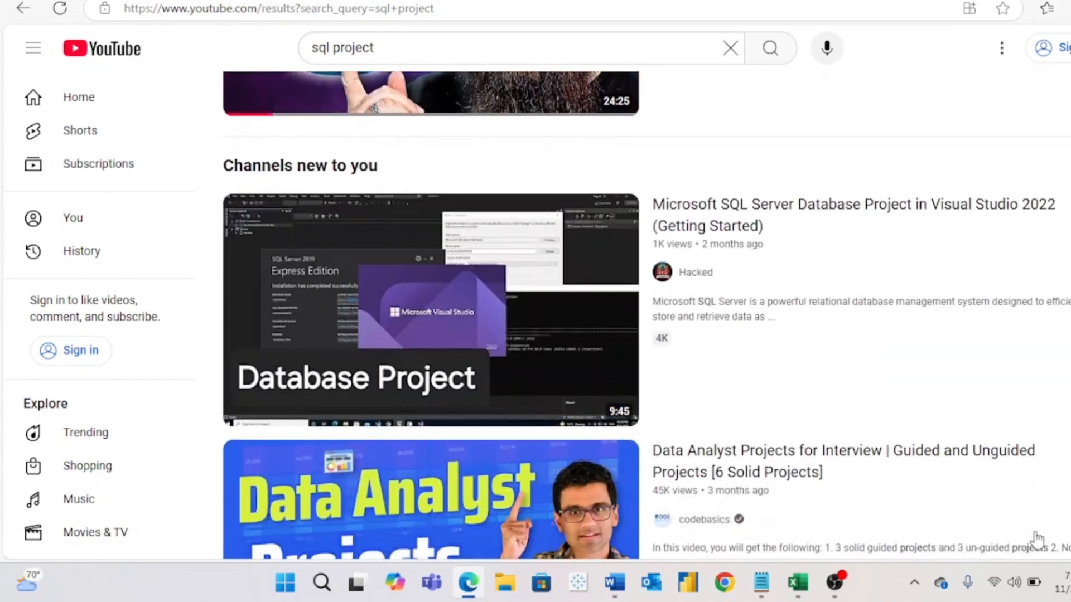
scroll(down, 3)
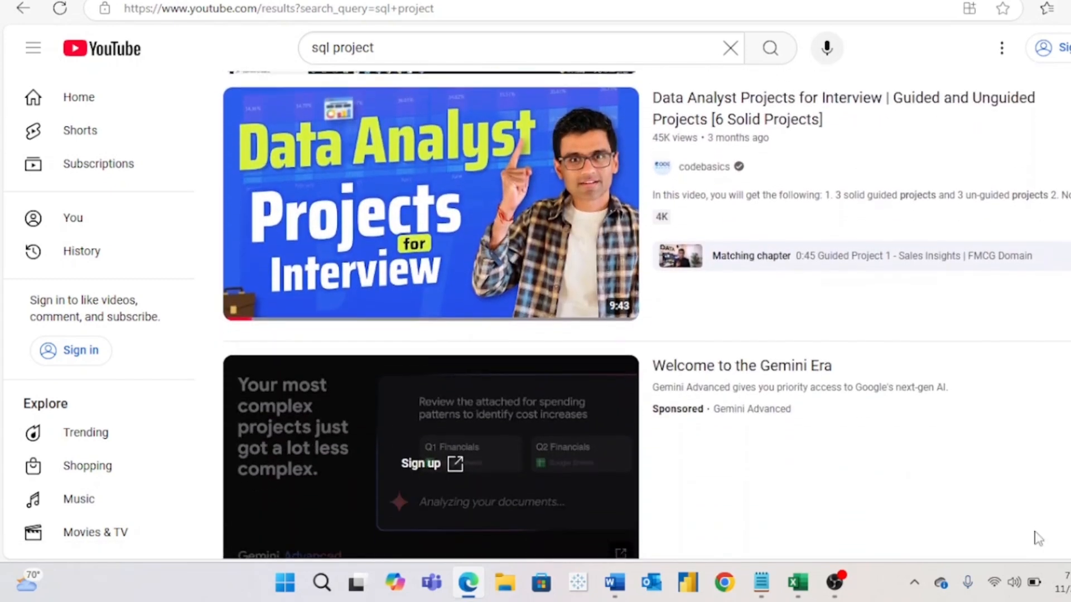
scroll(down, 3)
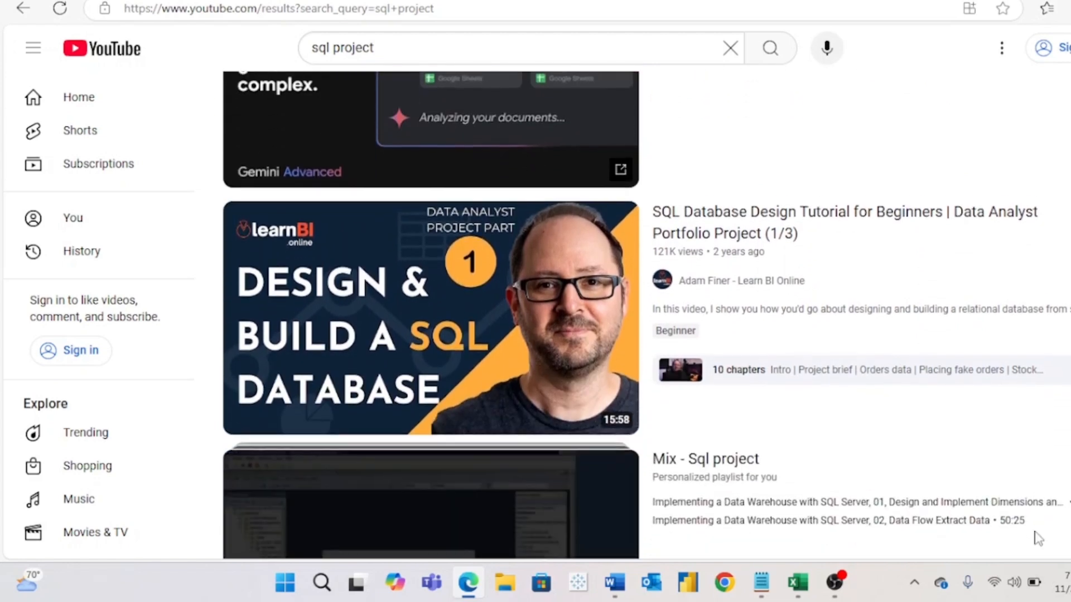
scroll(down, 3)
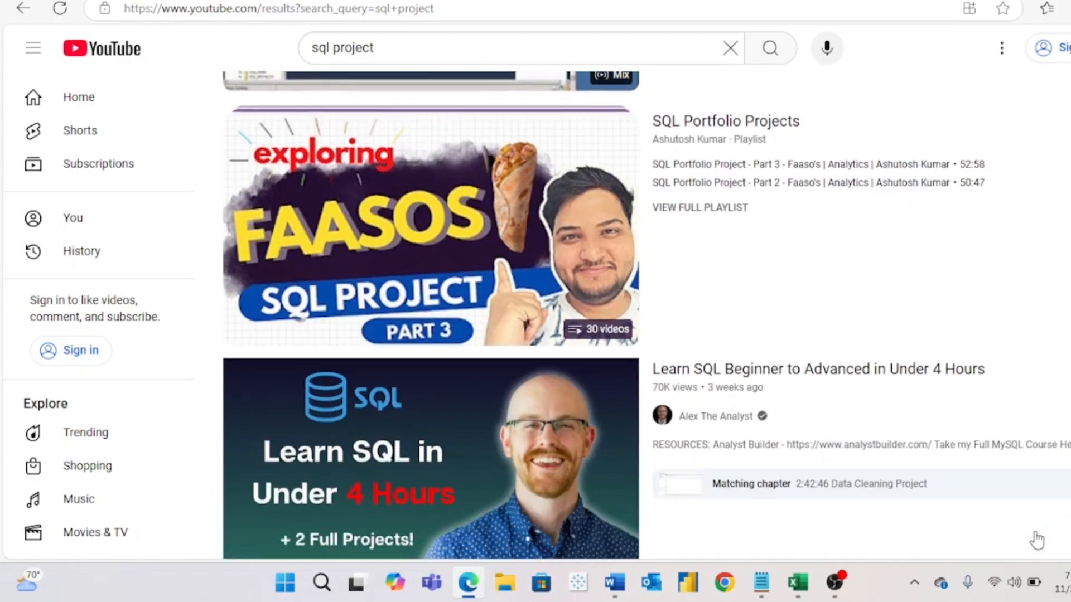
scroll(down, 3)
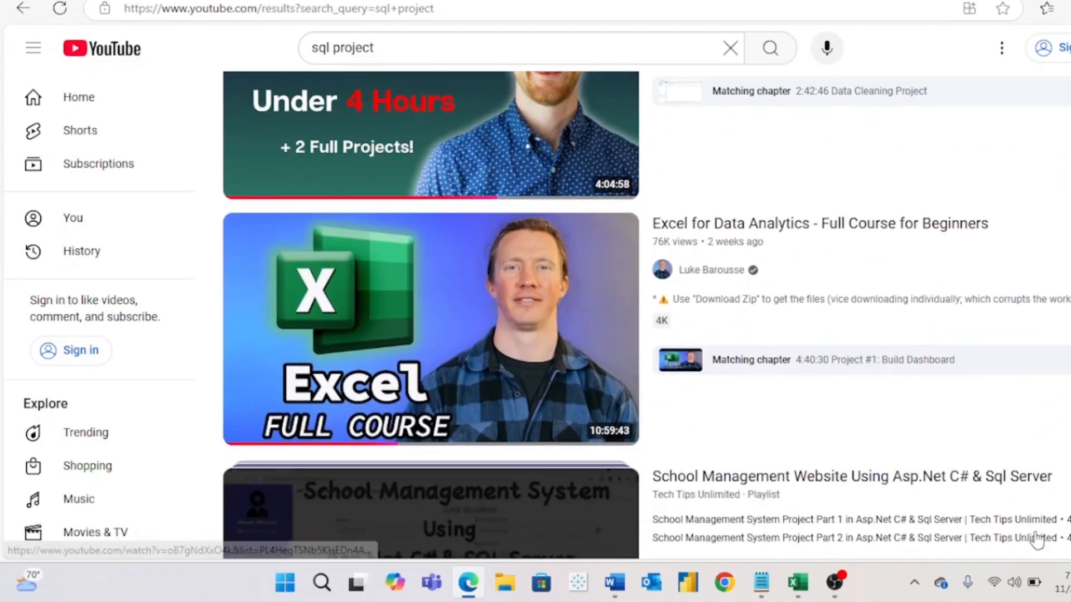
scroll(down, 3)
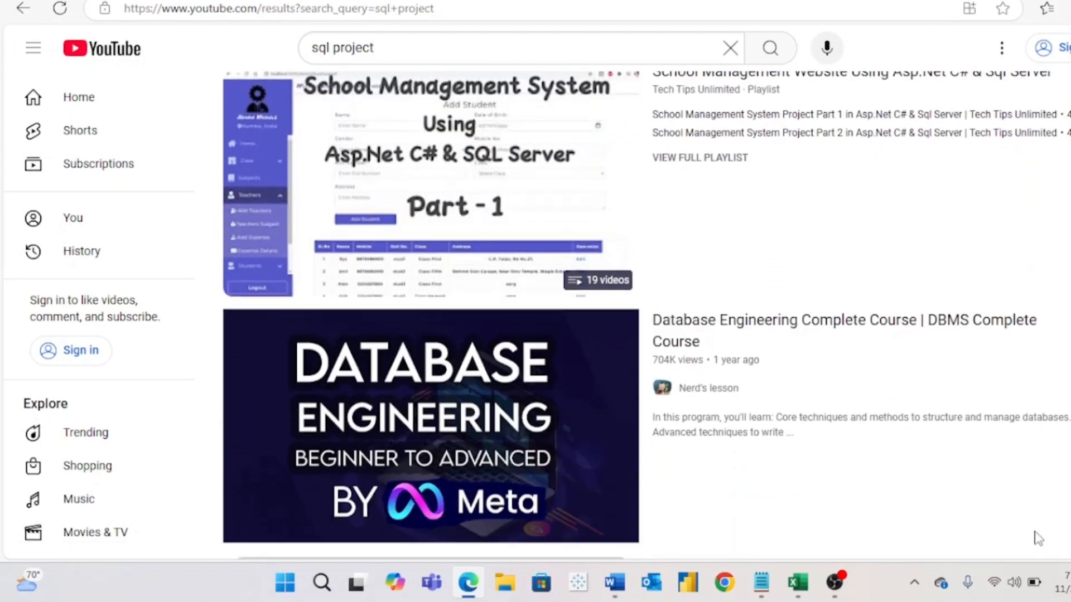
scroll(down, 3)
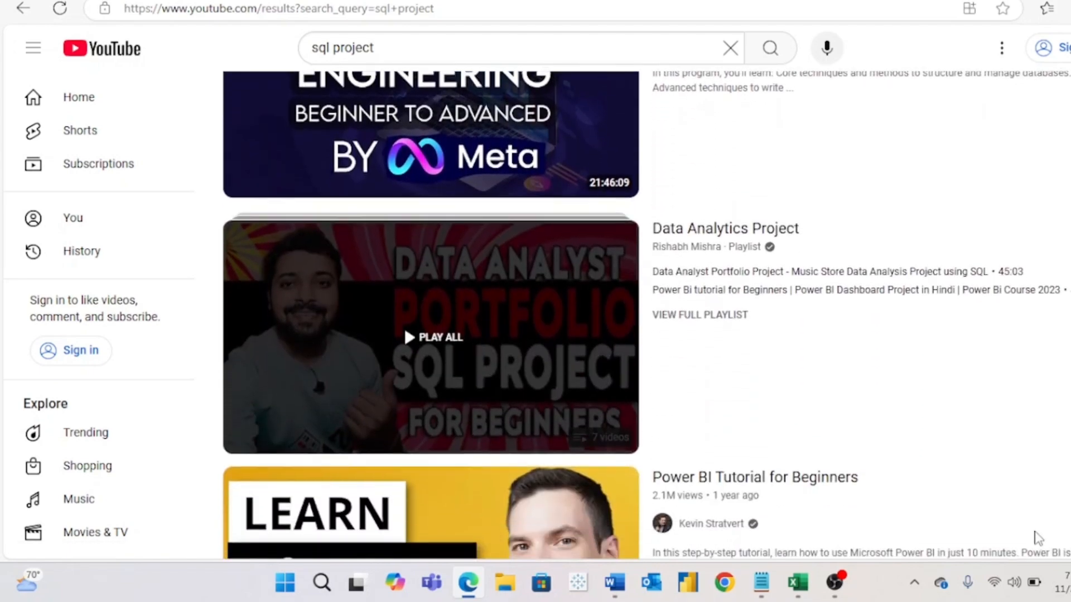
scroll(down, 3)
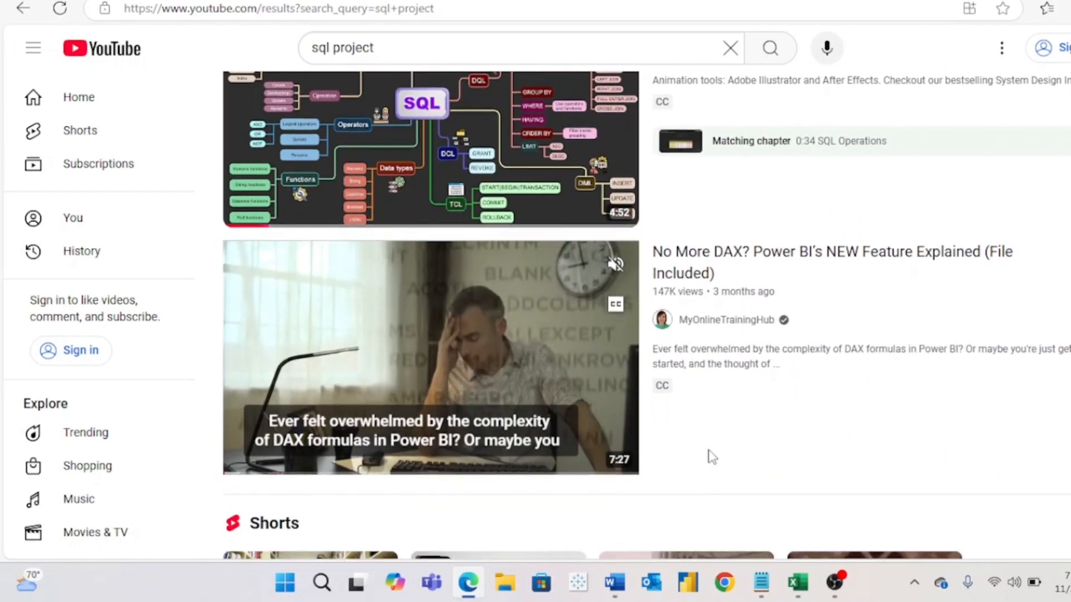
scroll(down, 3)
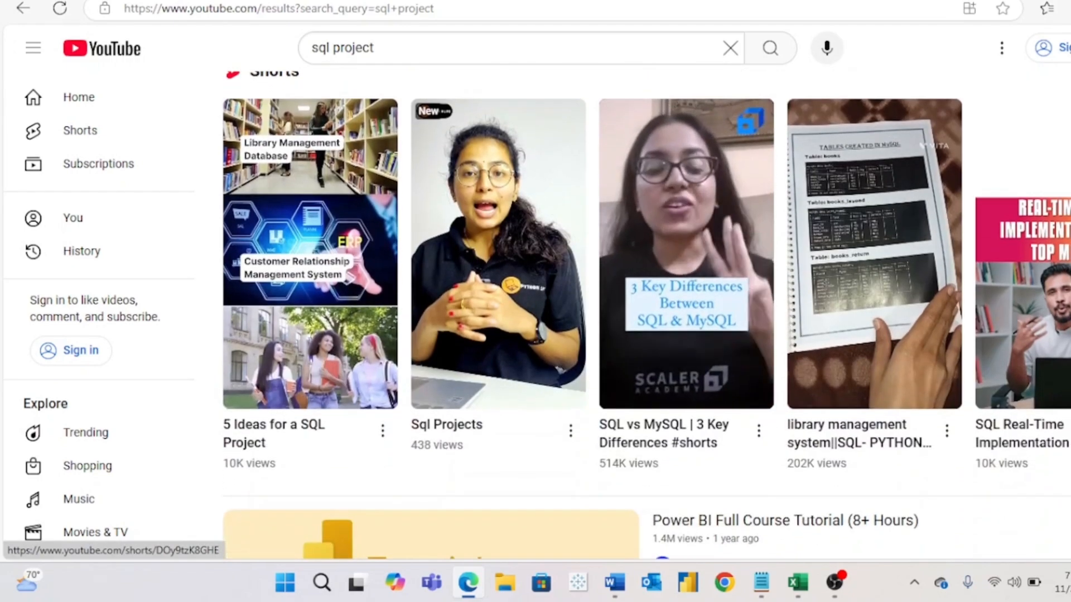
scroll(down, 3)
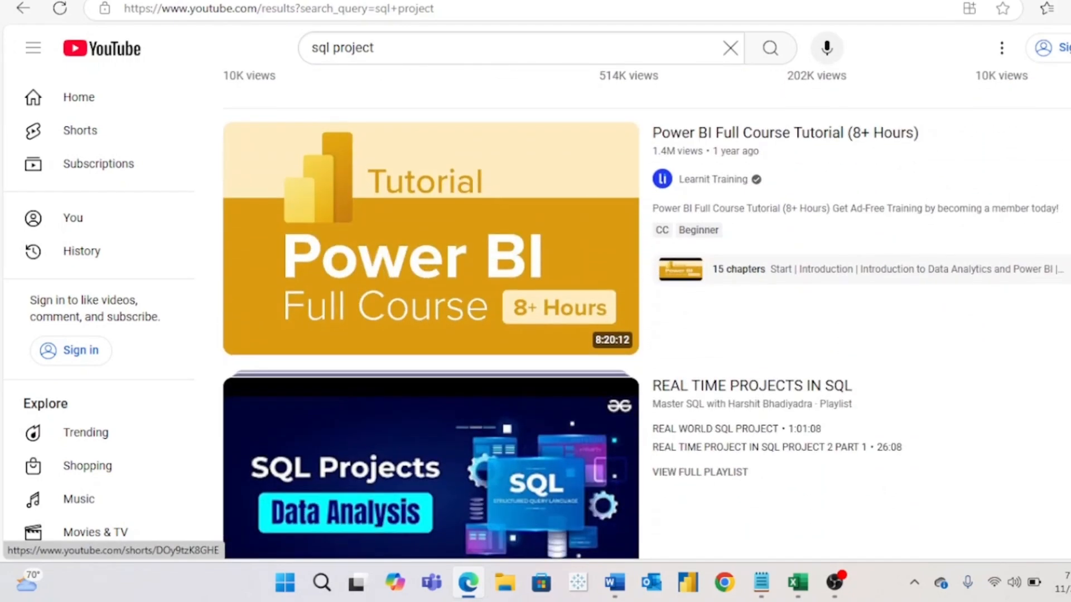
scroll(down, 3)
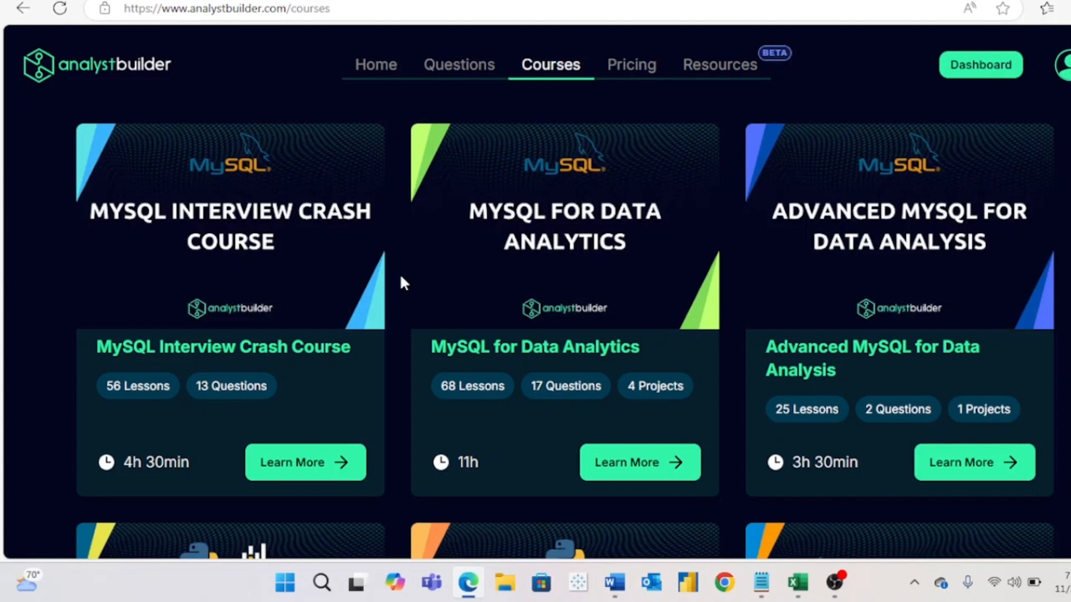
mouse_move(744, 345)
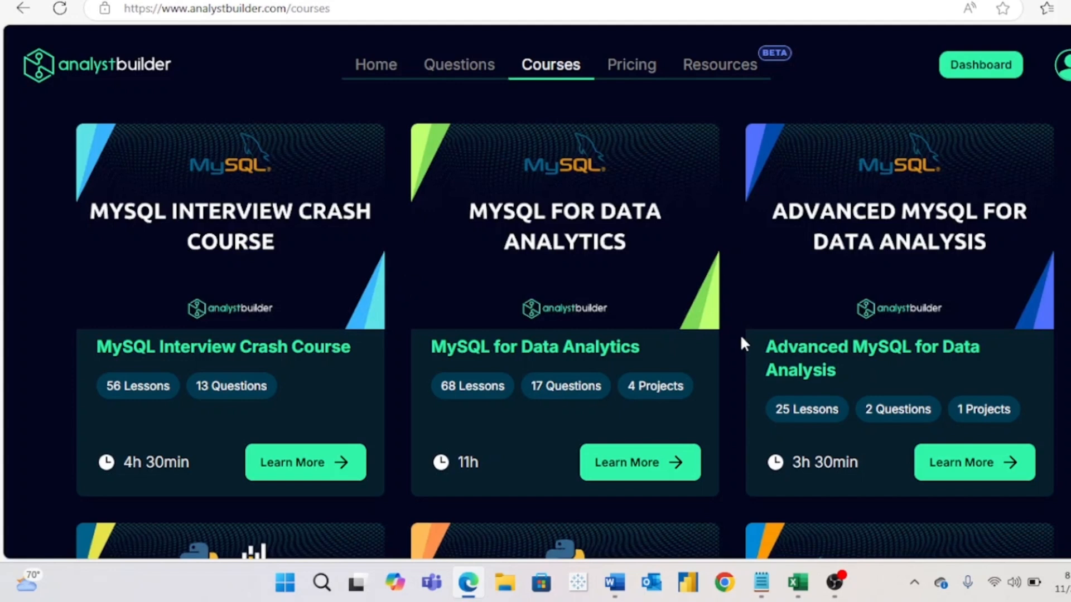
mouse_move(691, 341)
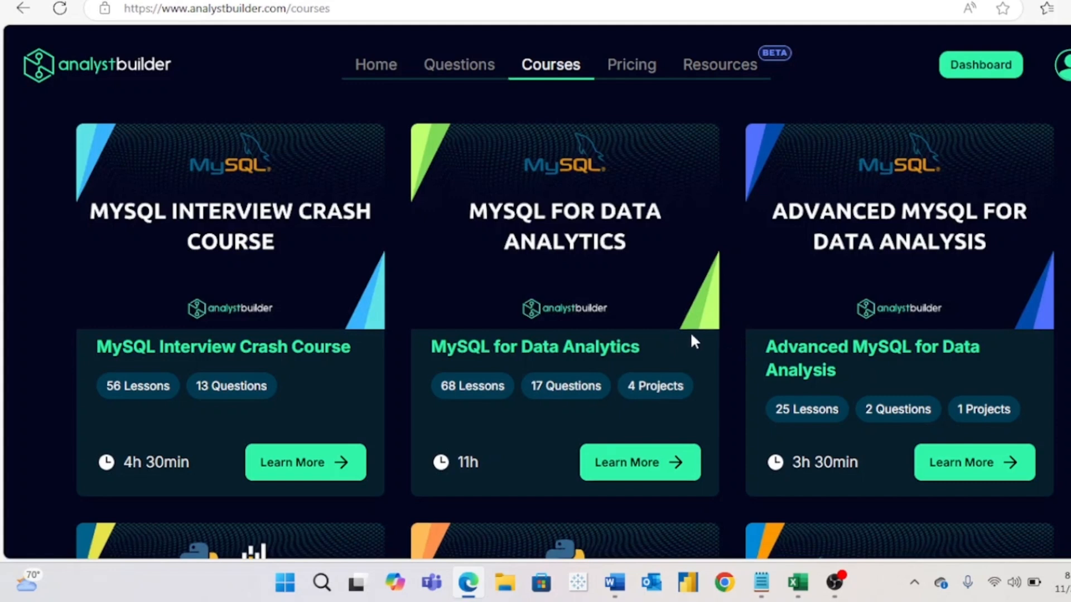